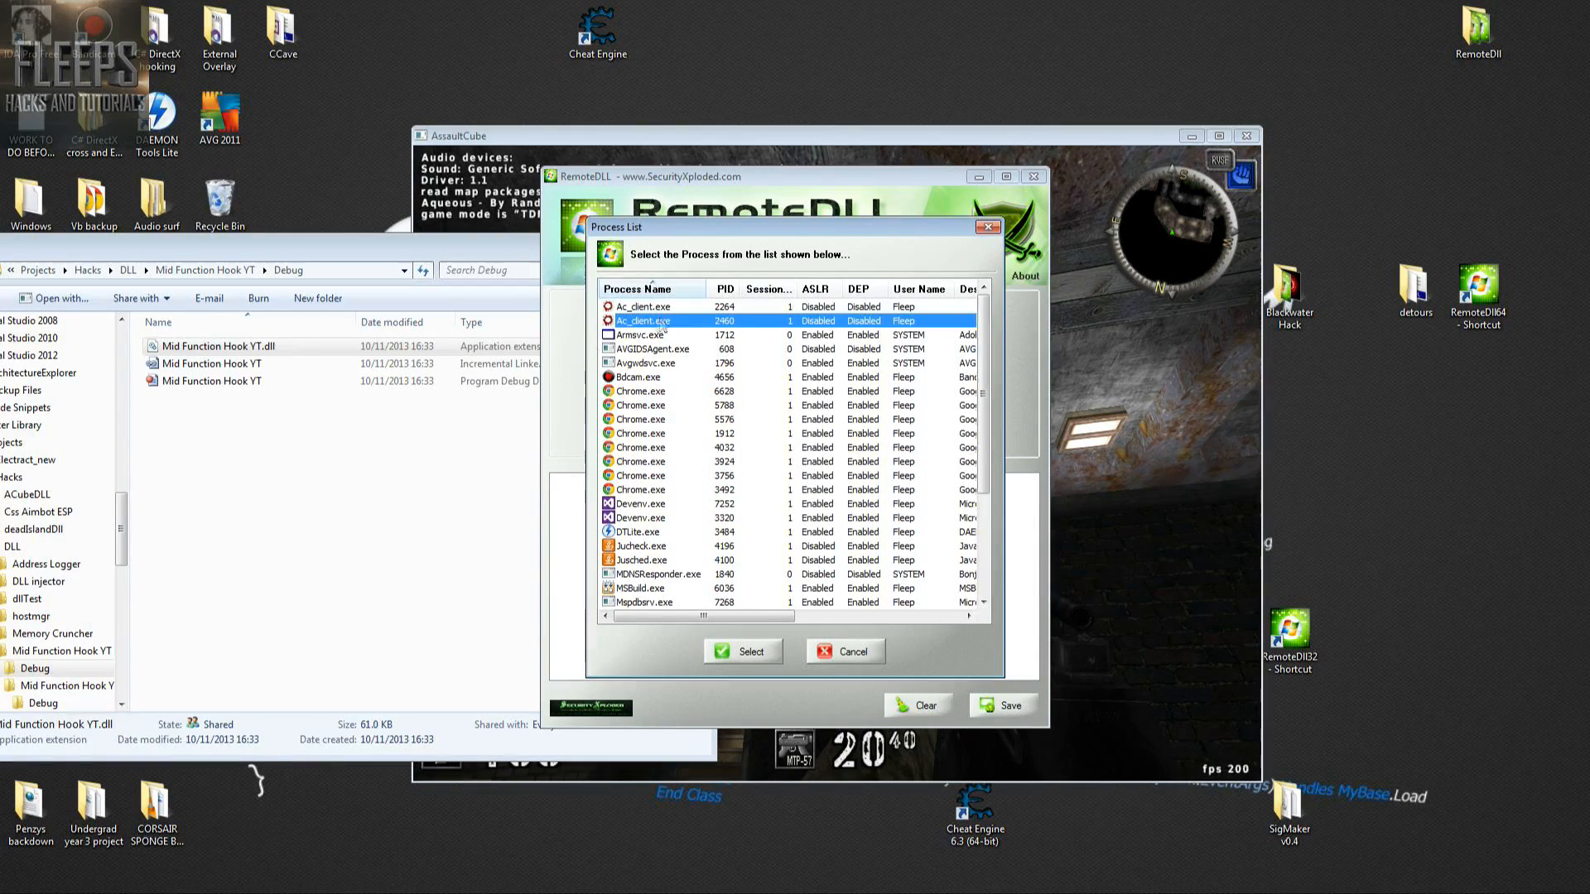
# - Set Ac_client.exe as RemoteDLL's target process and inject the Mid Function Hook YT DLL
pyautogui.click(639, 307)
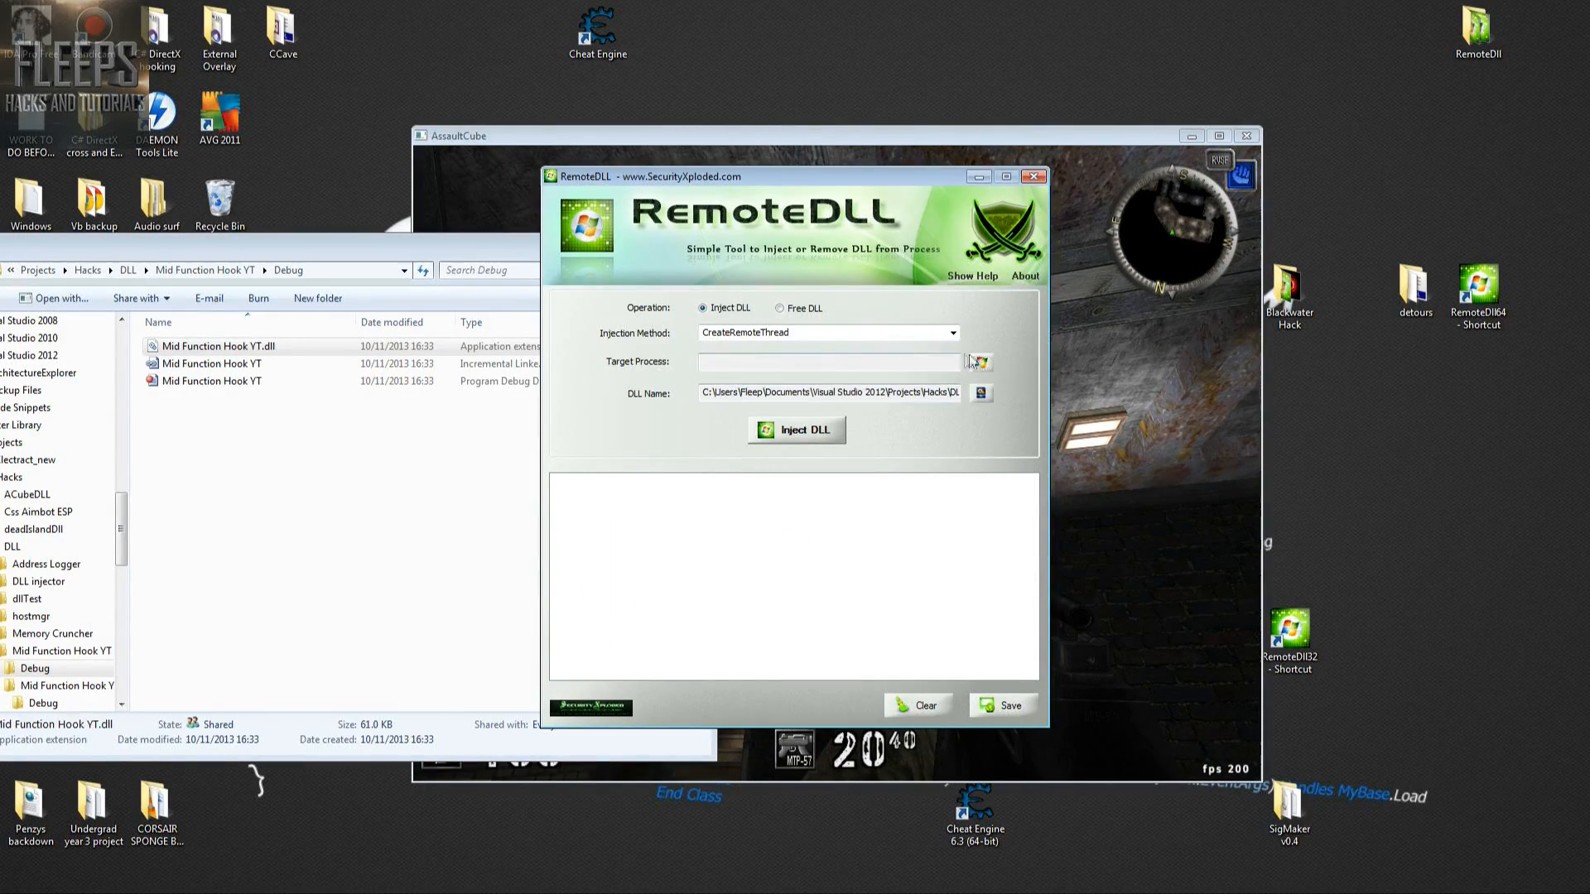
pyautogui.click(976, 362)
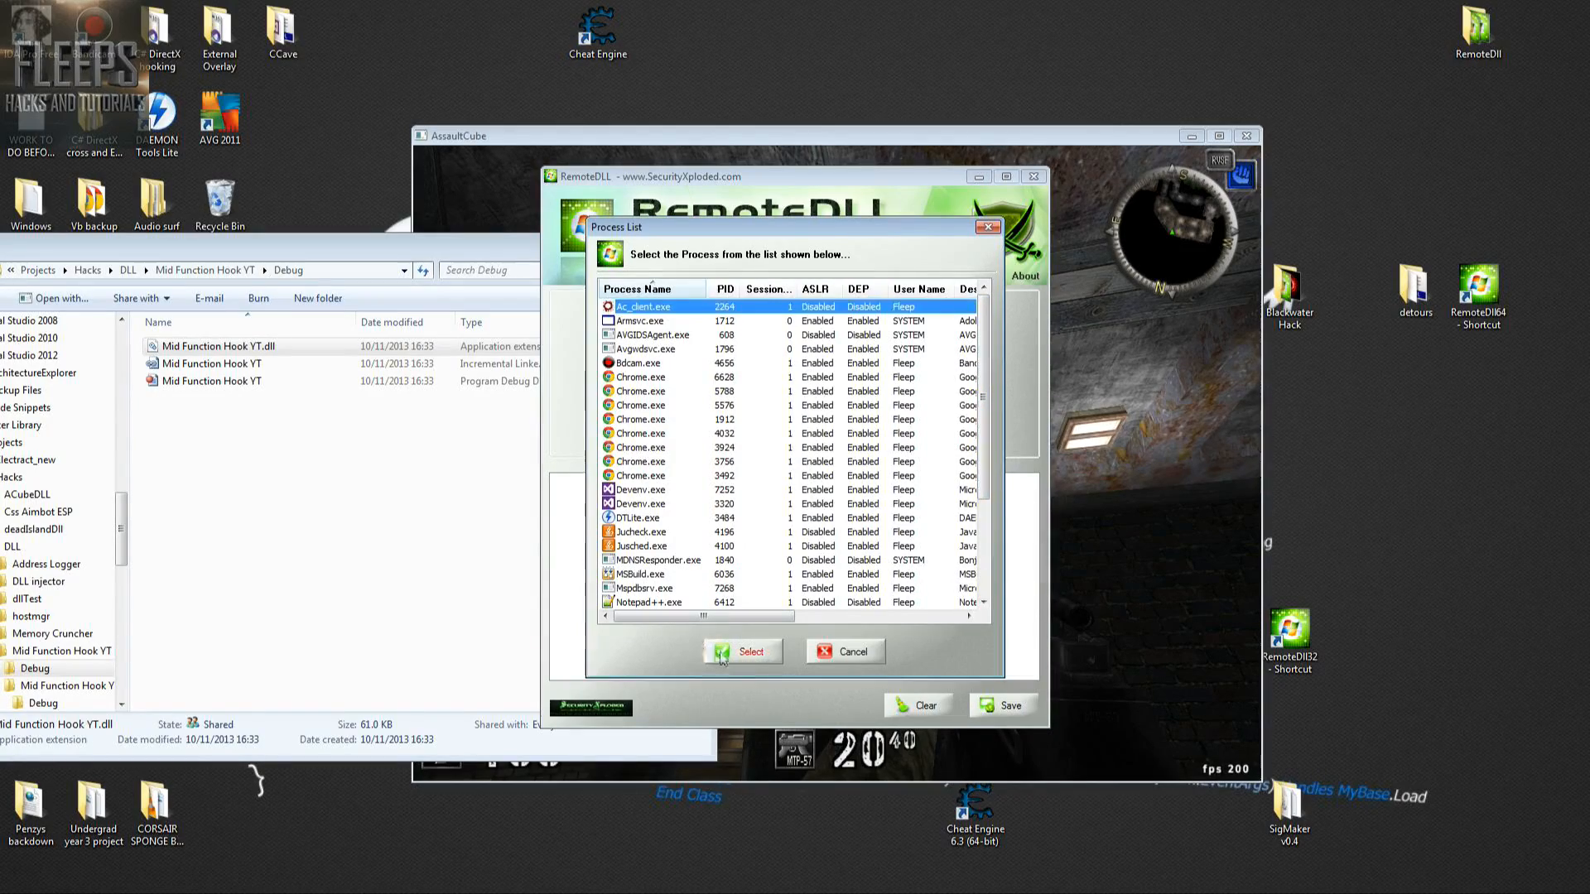
pyautogui.click(742, 651)
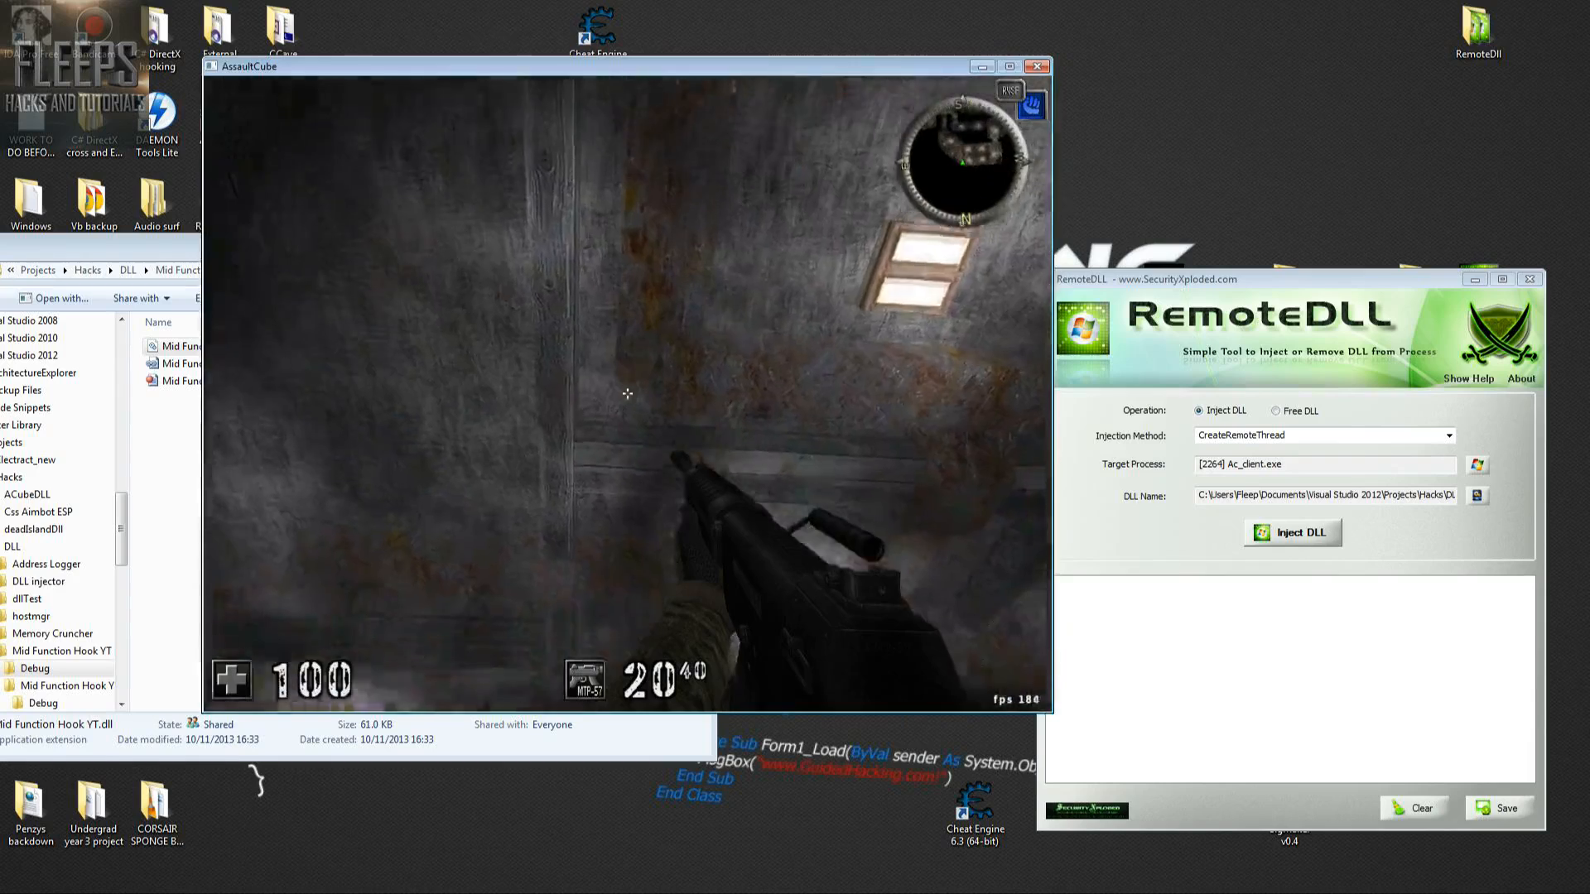
pyautogui.click(1291, 532)
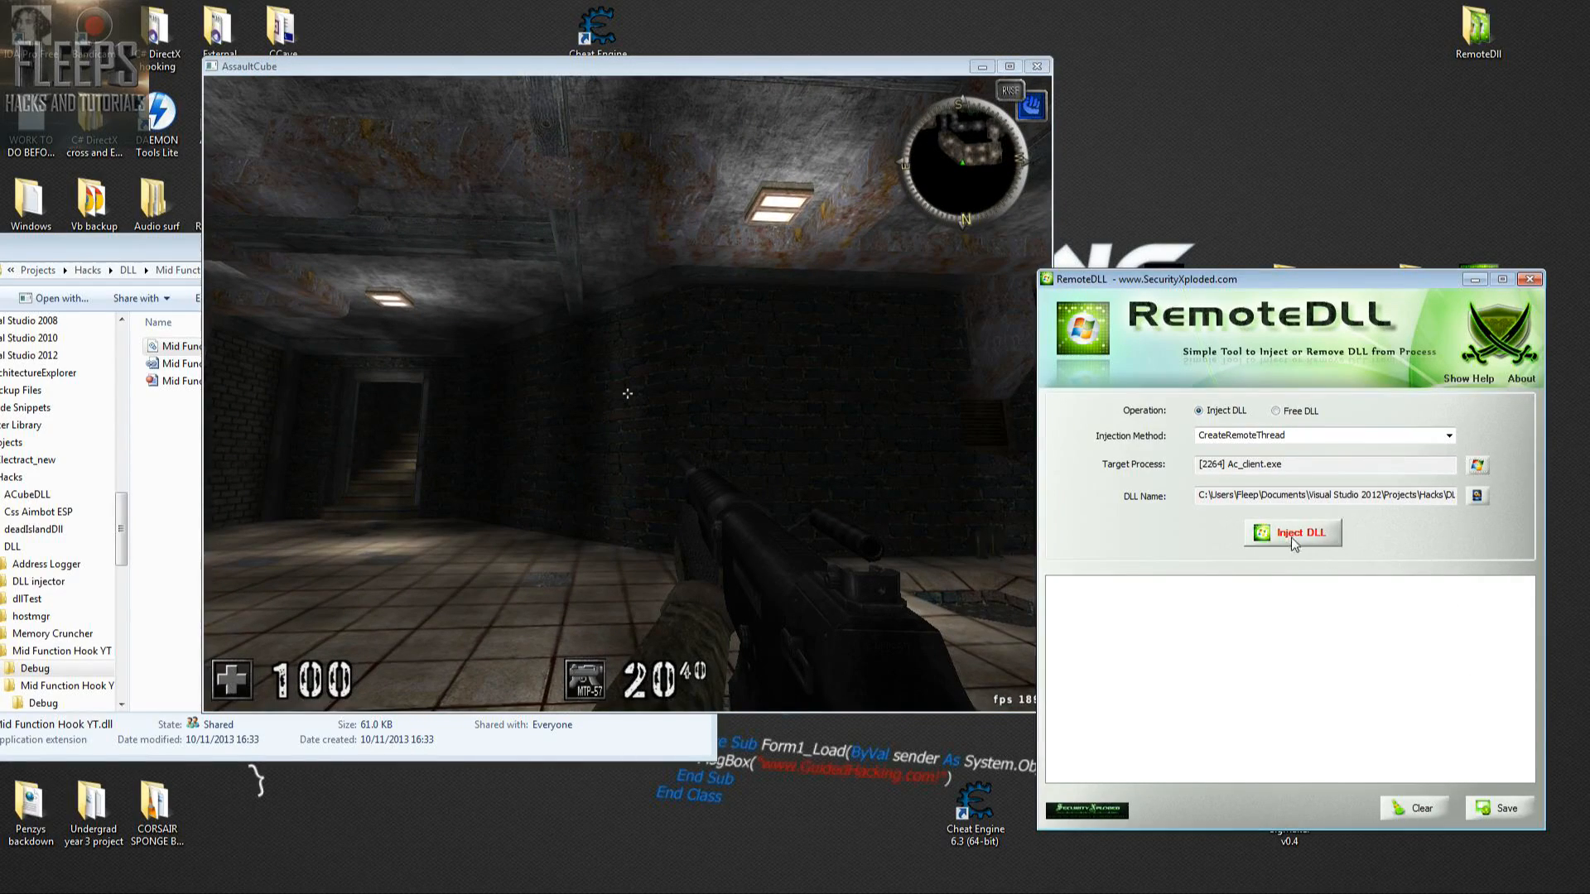
pyautogui.click(1291, 532)
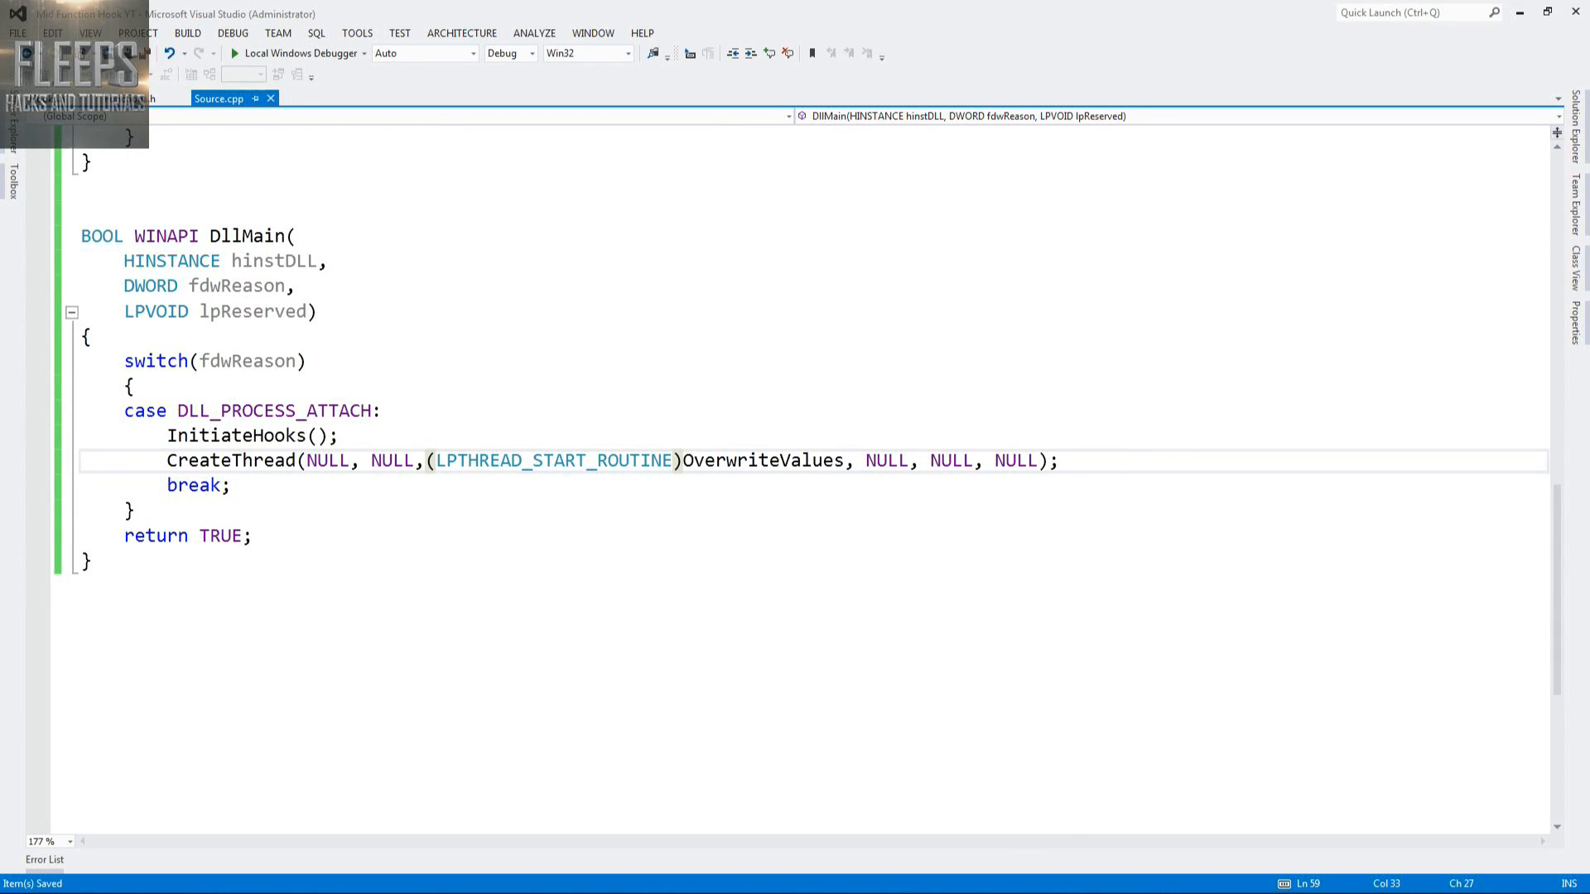
pyautogui.doubleClick(762, 460)
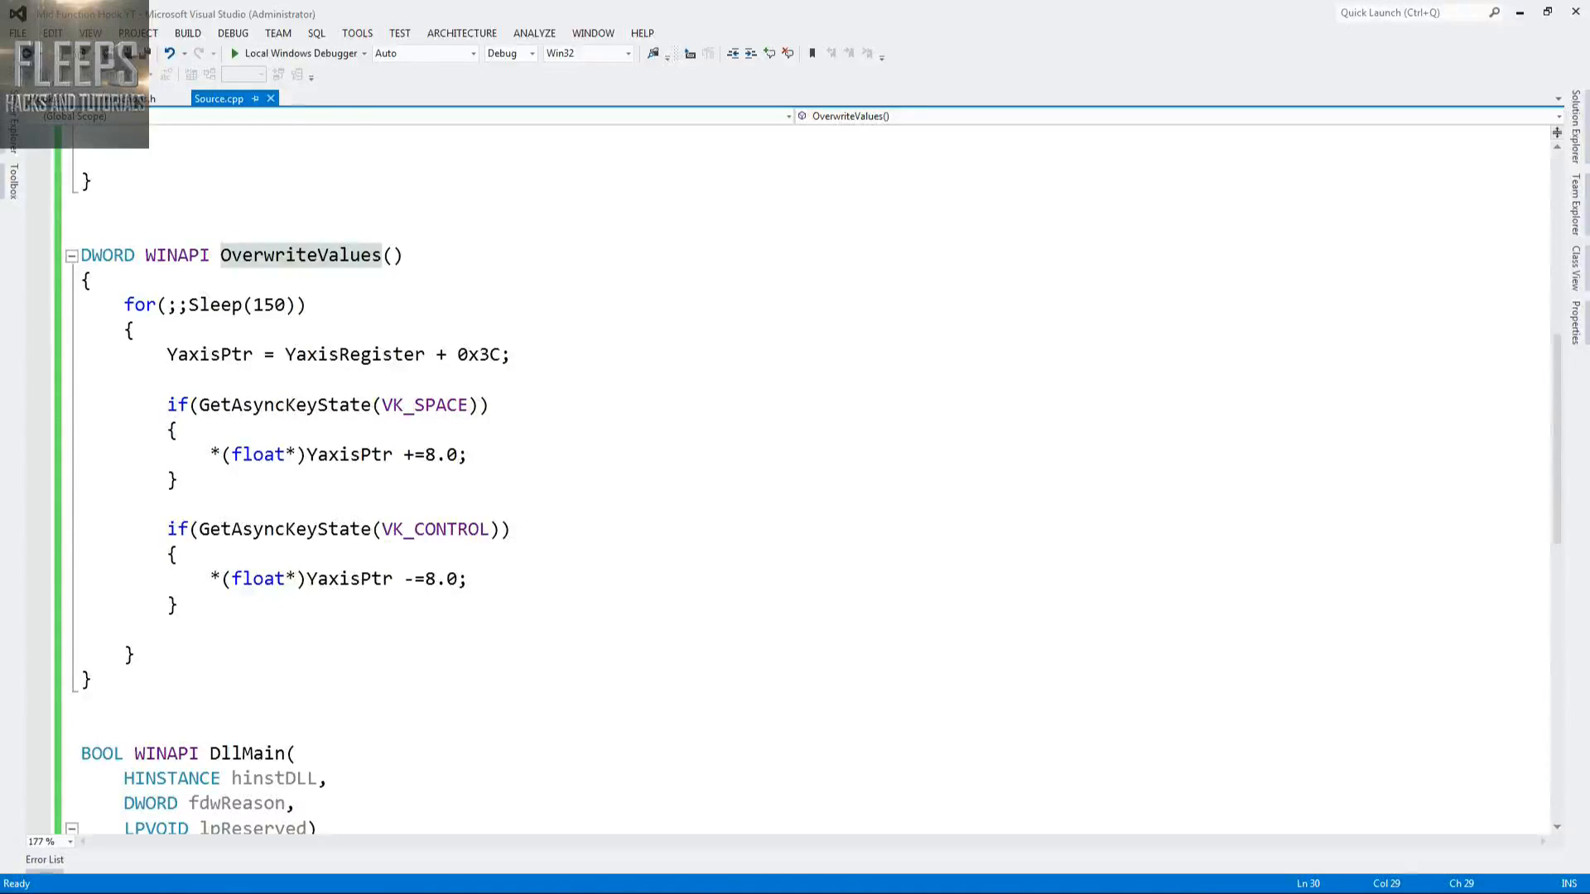
pyautogui.doubleClick(300, 254)
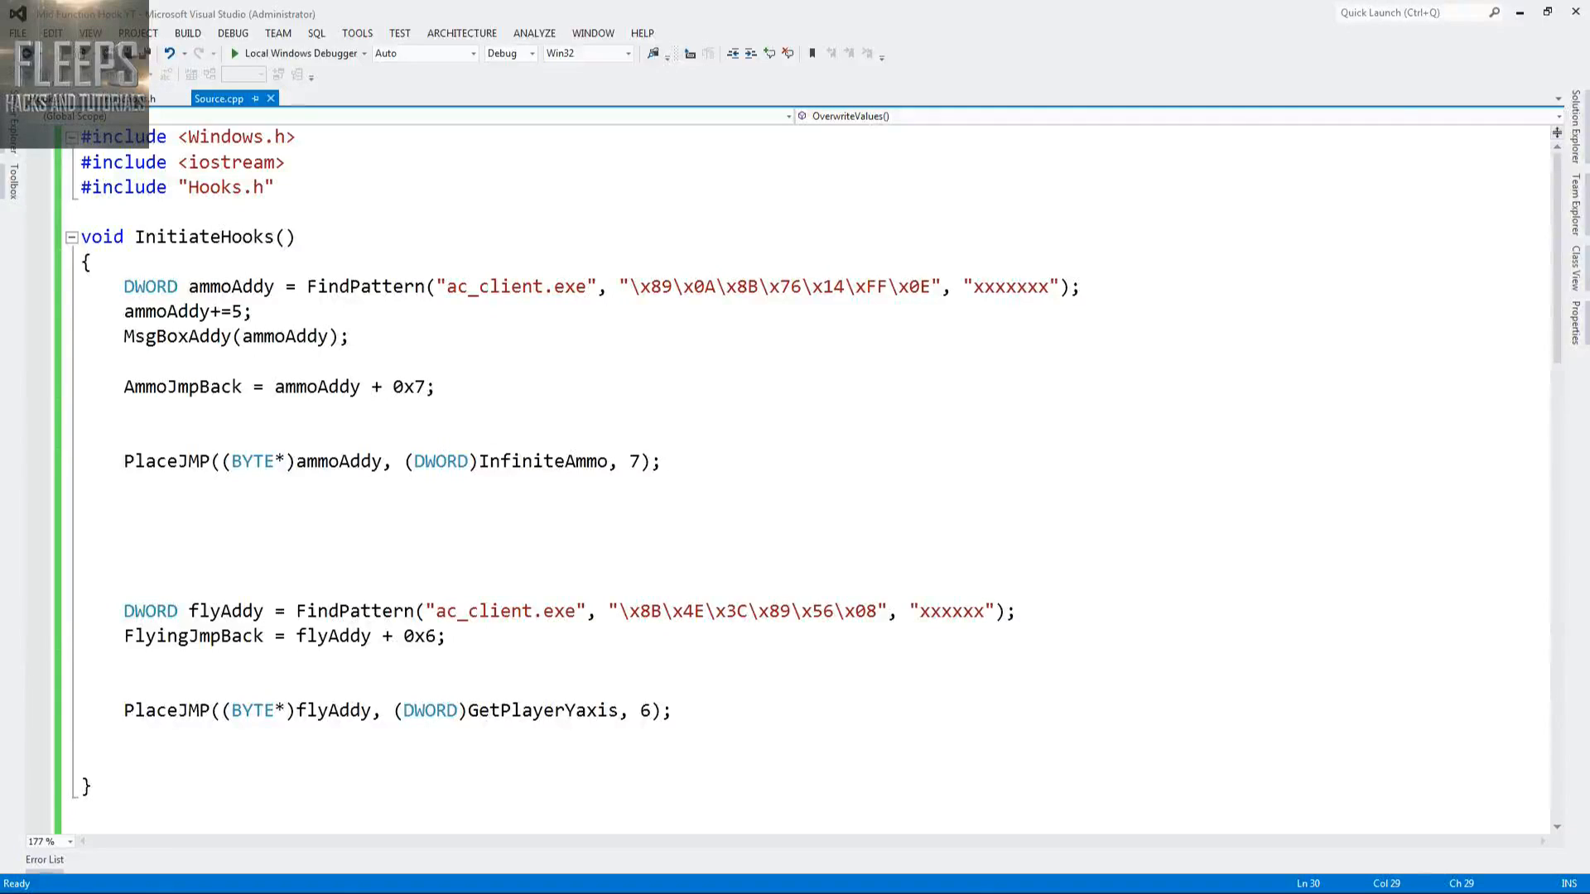
pyautogui.scroll(-3)
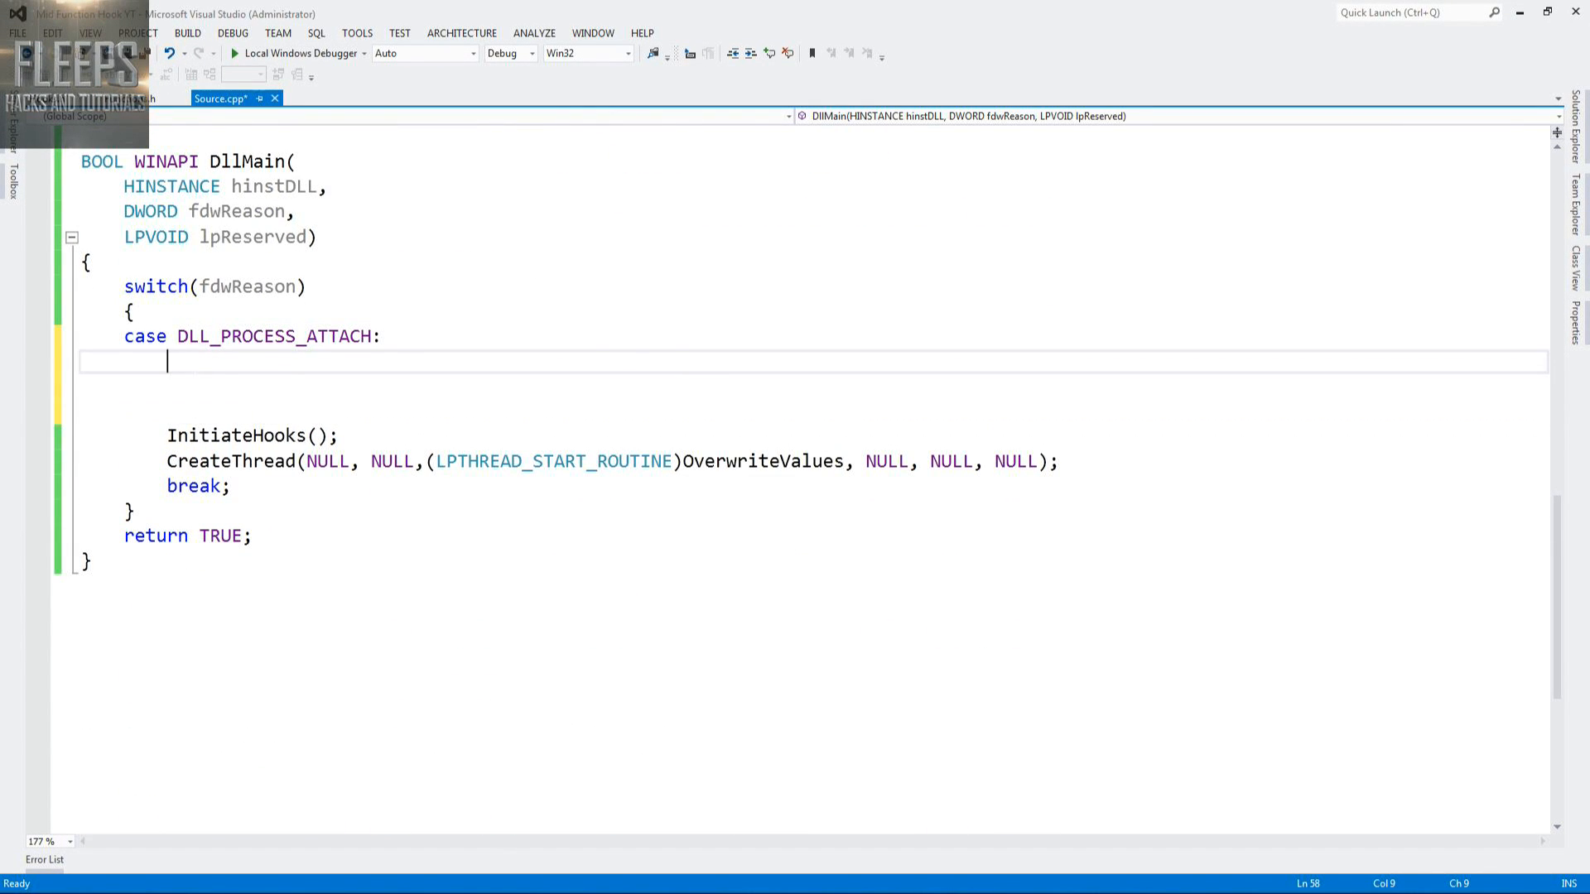
# - Add MessageBoxA(NULL, "Attached successfuly", "", 0); to the DLL's attach code
pyautogui.write('MessageBoxA(NULL, "Attached successfuly", "", 0);')
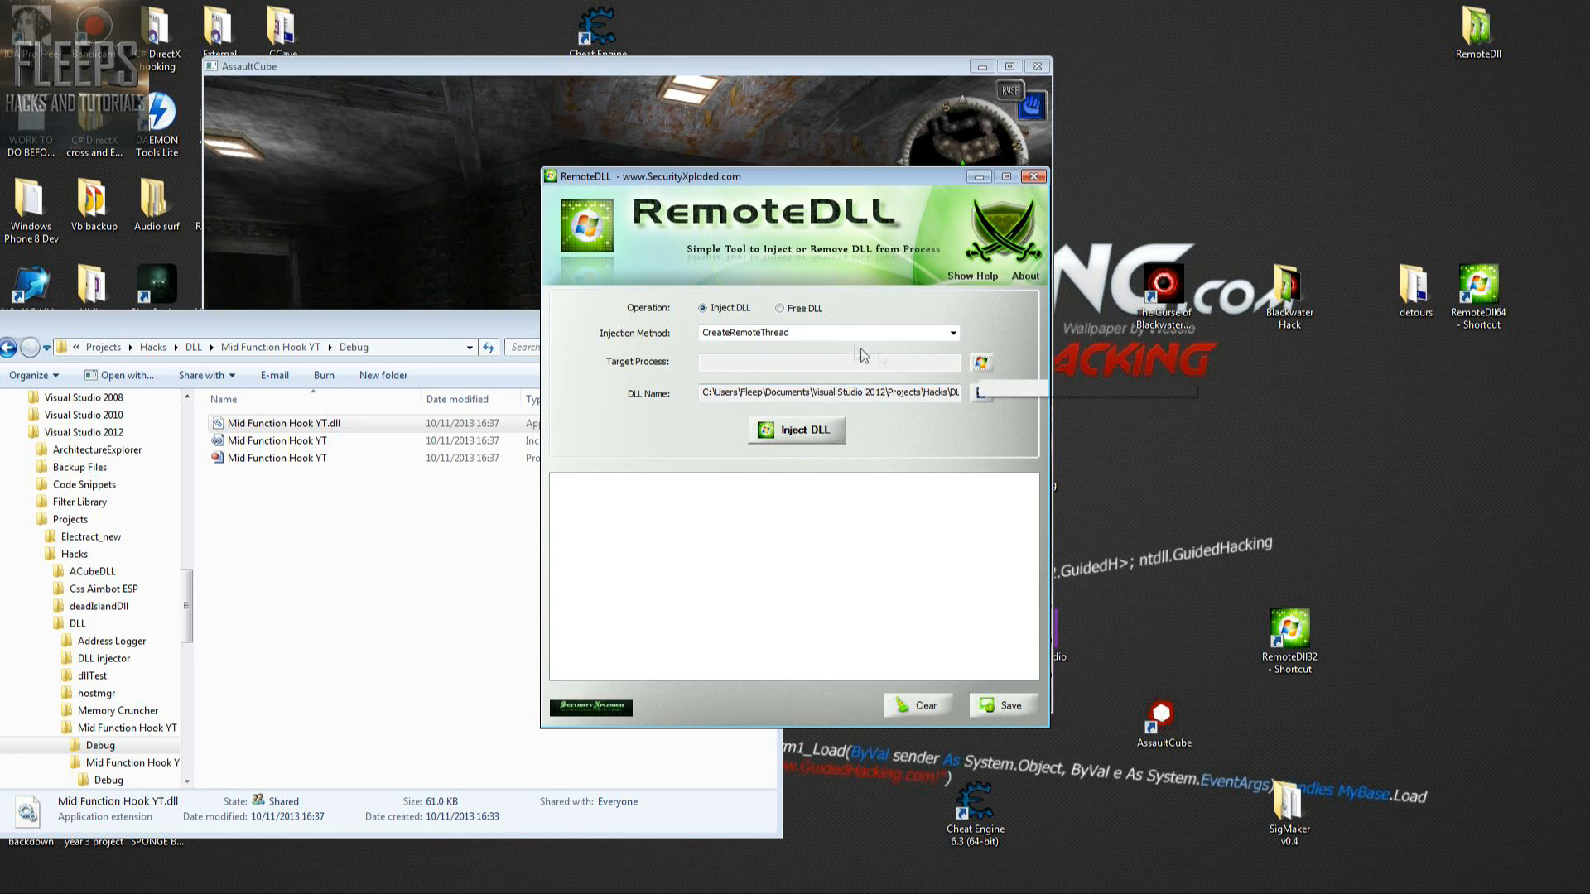
# - Inject the rebuilt DLL into Ac_client.exe and dismiss the "Attached successfuly" message
pyautogui.click(979, 361)
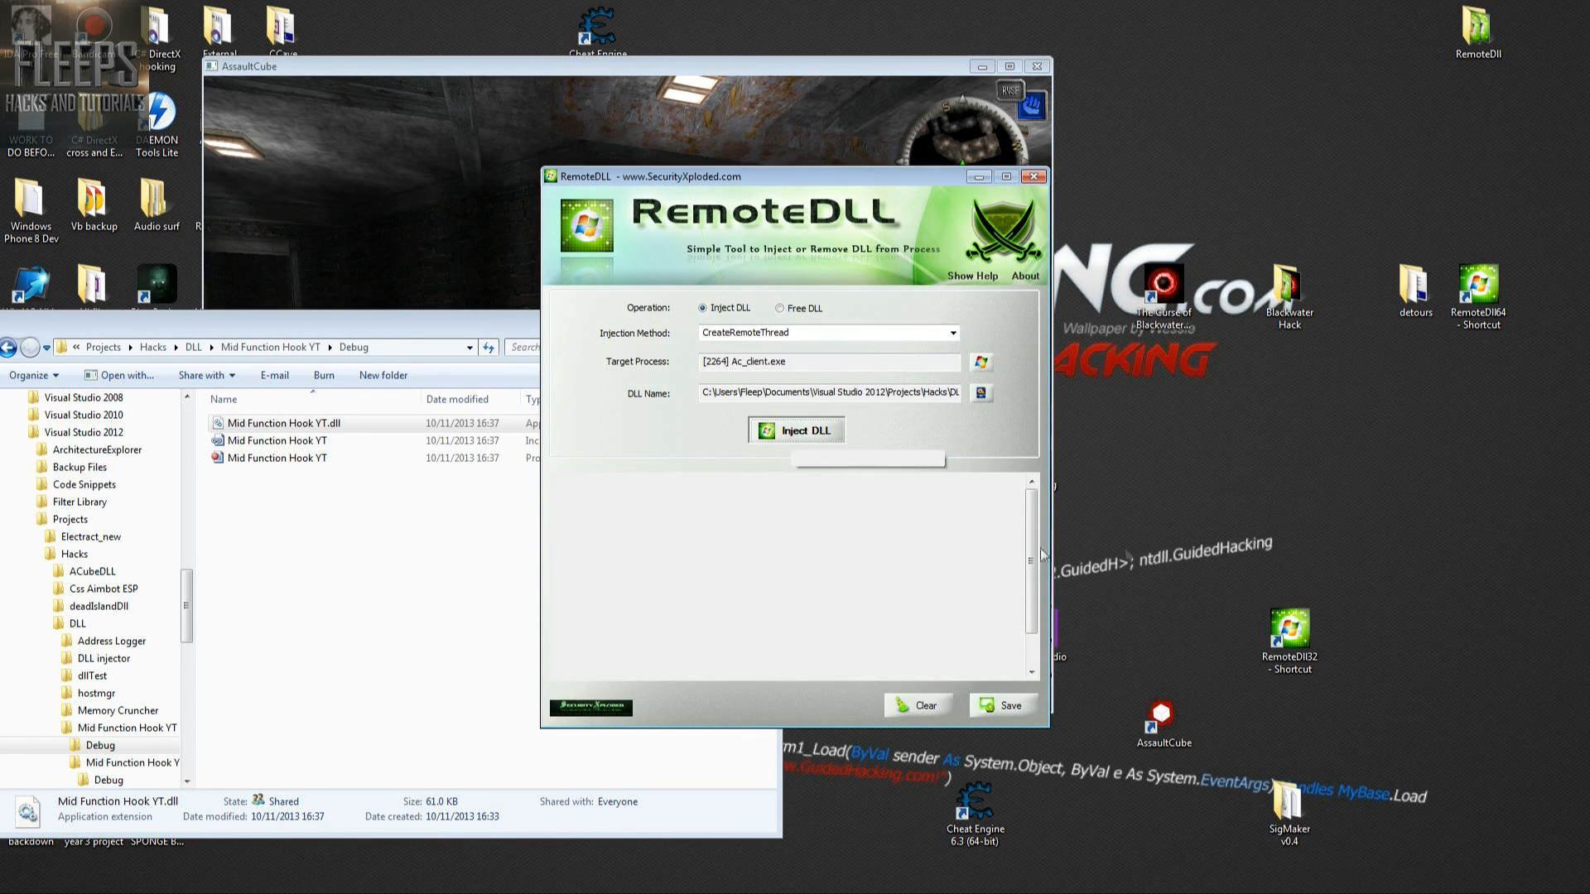
pyautogui.moveTo(1194, 557)
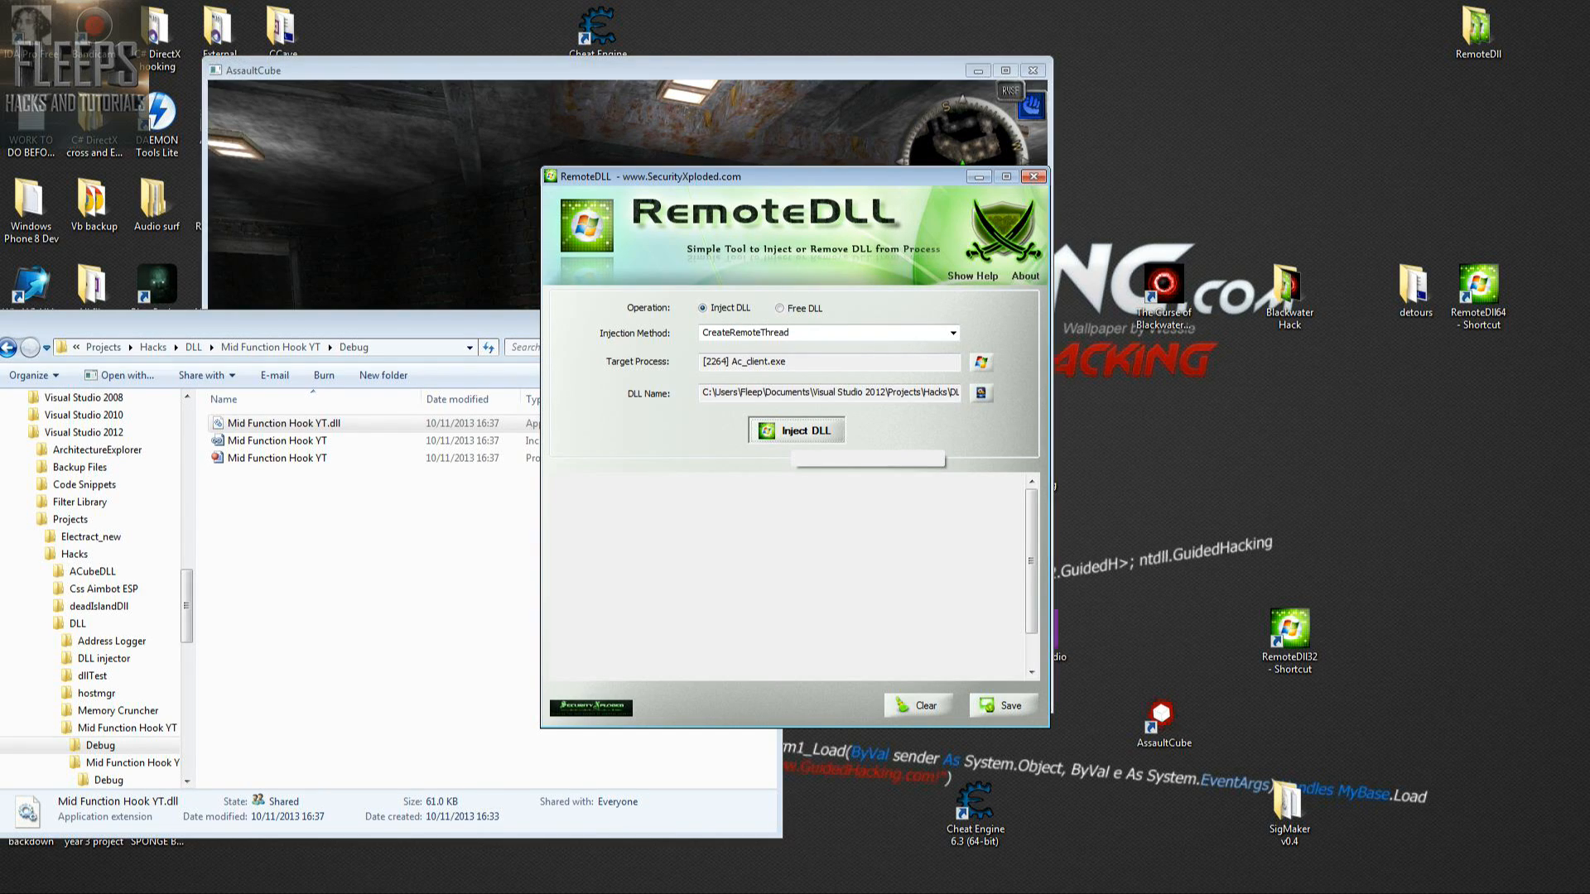
pyautogui.click(796, 430)
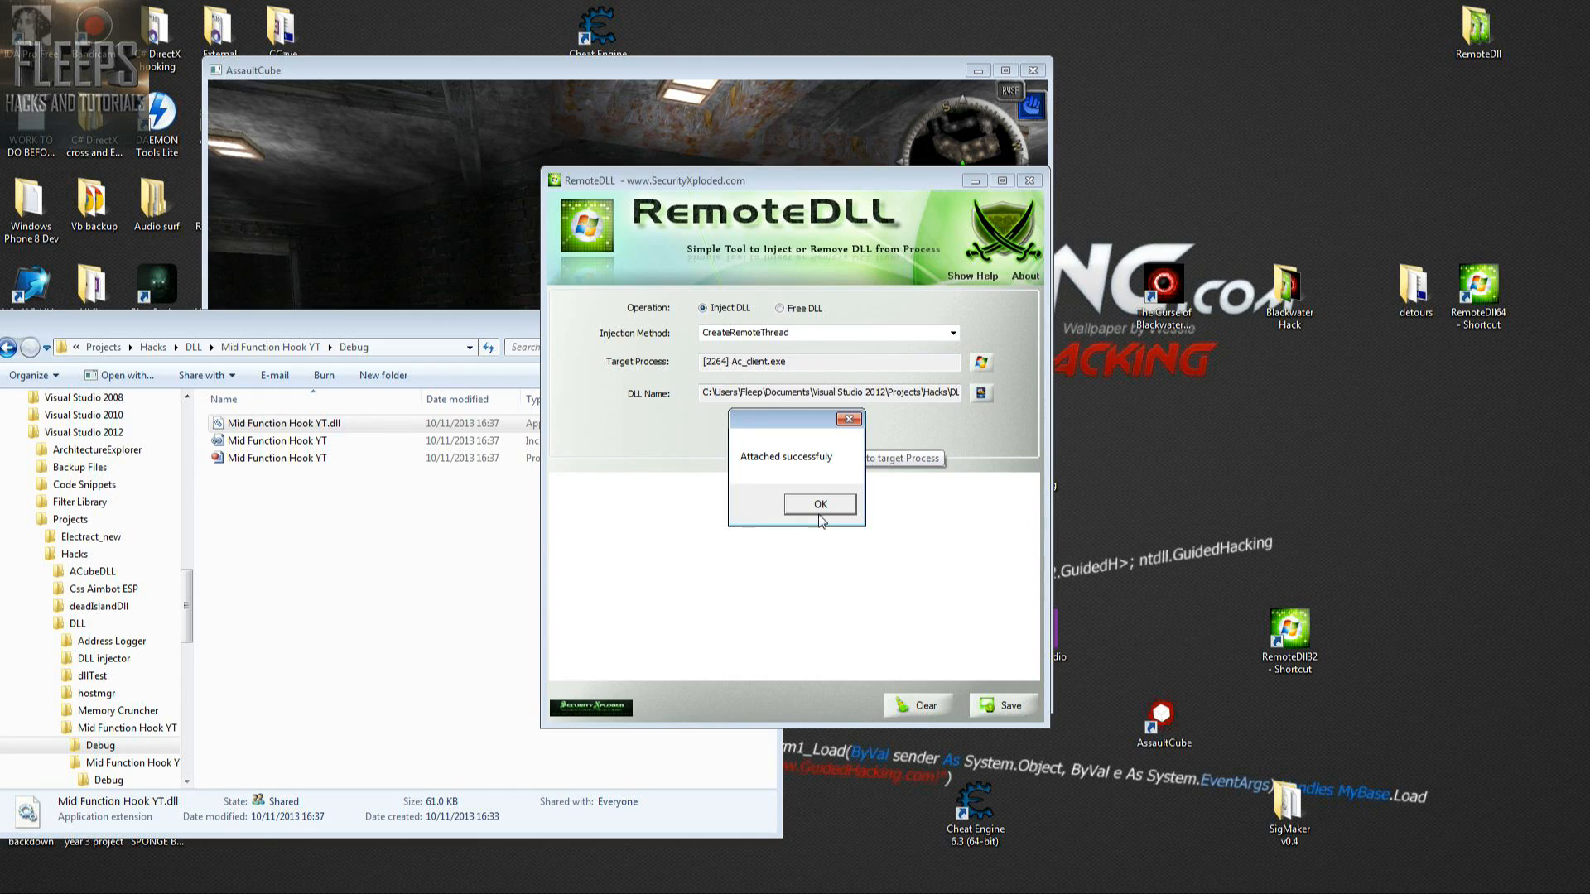
pyautogui.click(819, 504)
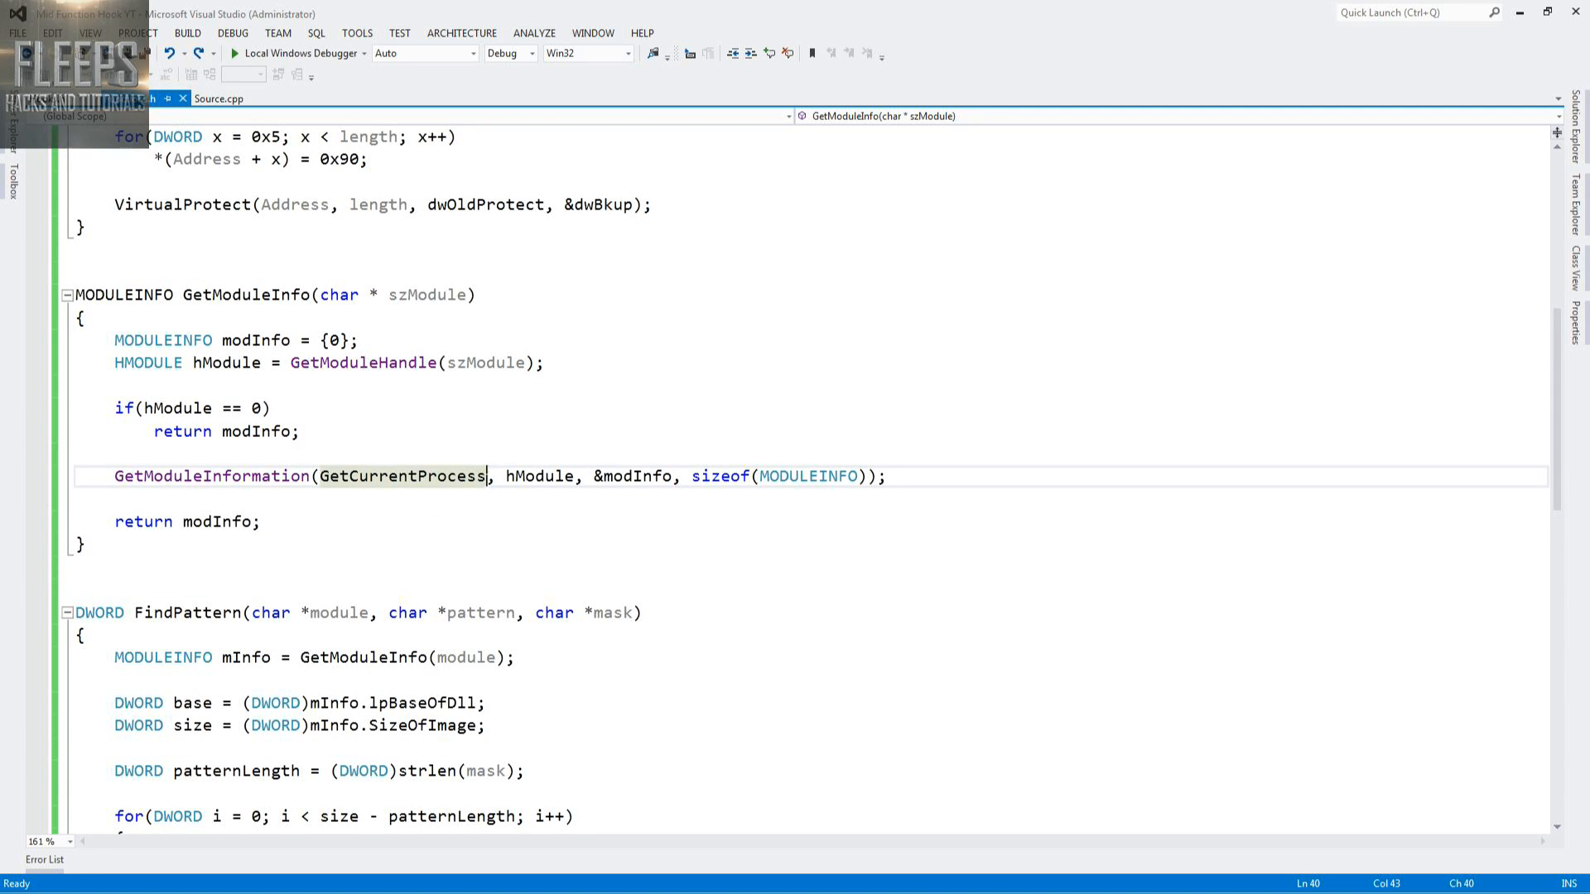
# - Add parentheses after GetCurrentProcess in the GetModuleInformation call
pyautogui.write('()')
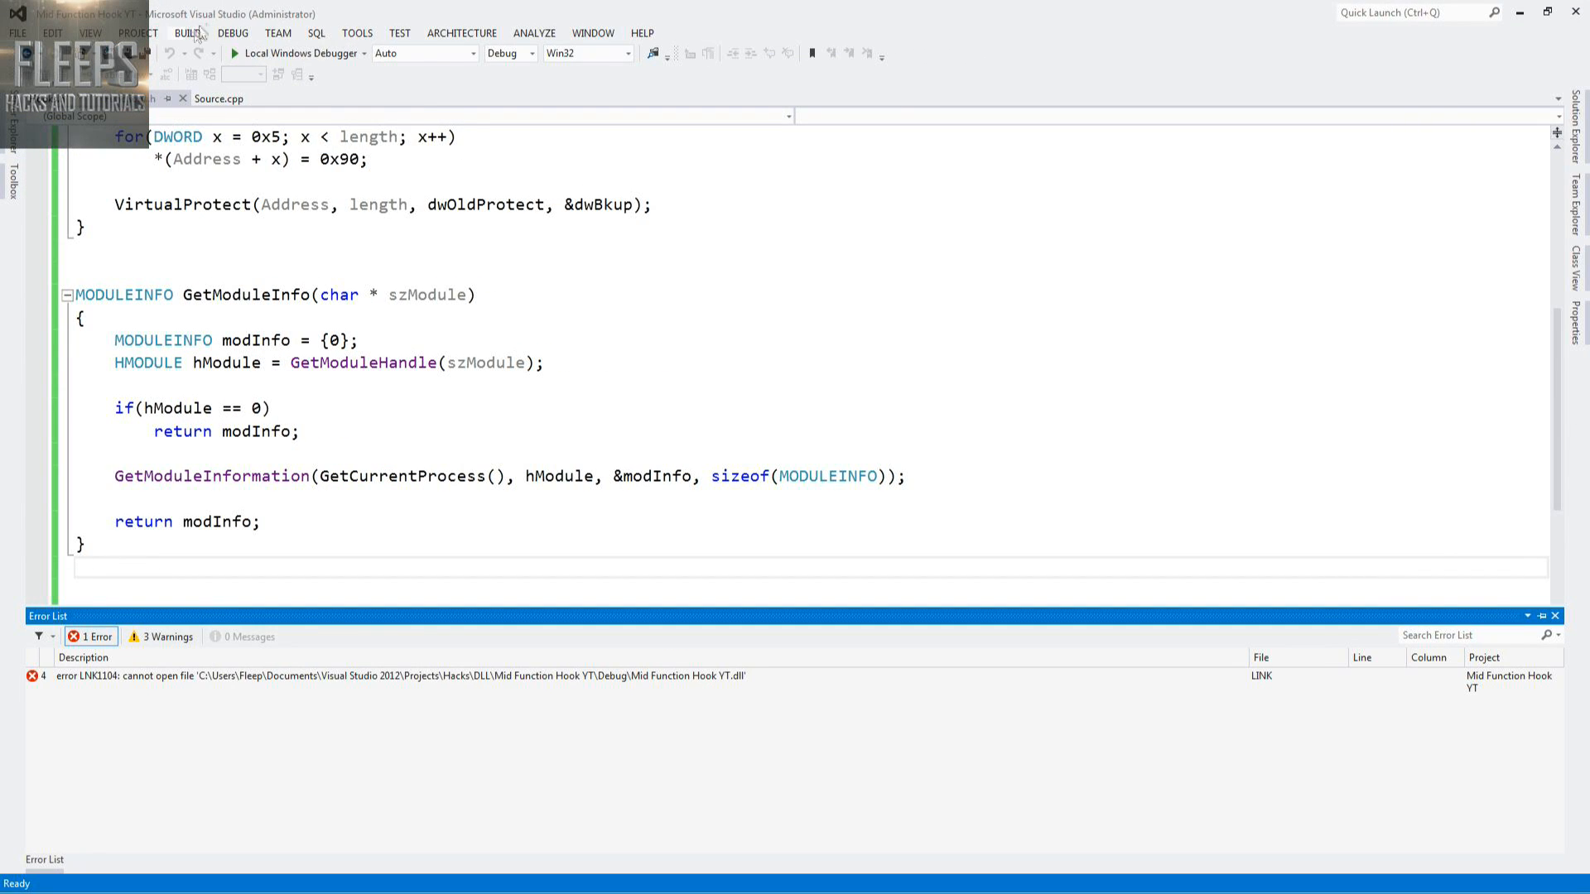
# - Rebuild the hook DLL from the Build menu after the LNK1104 error
pyautogui.click(186, 32)
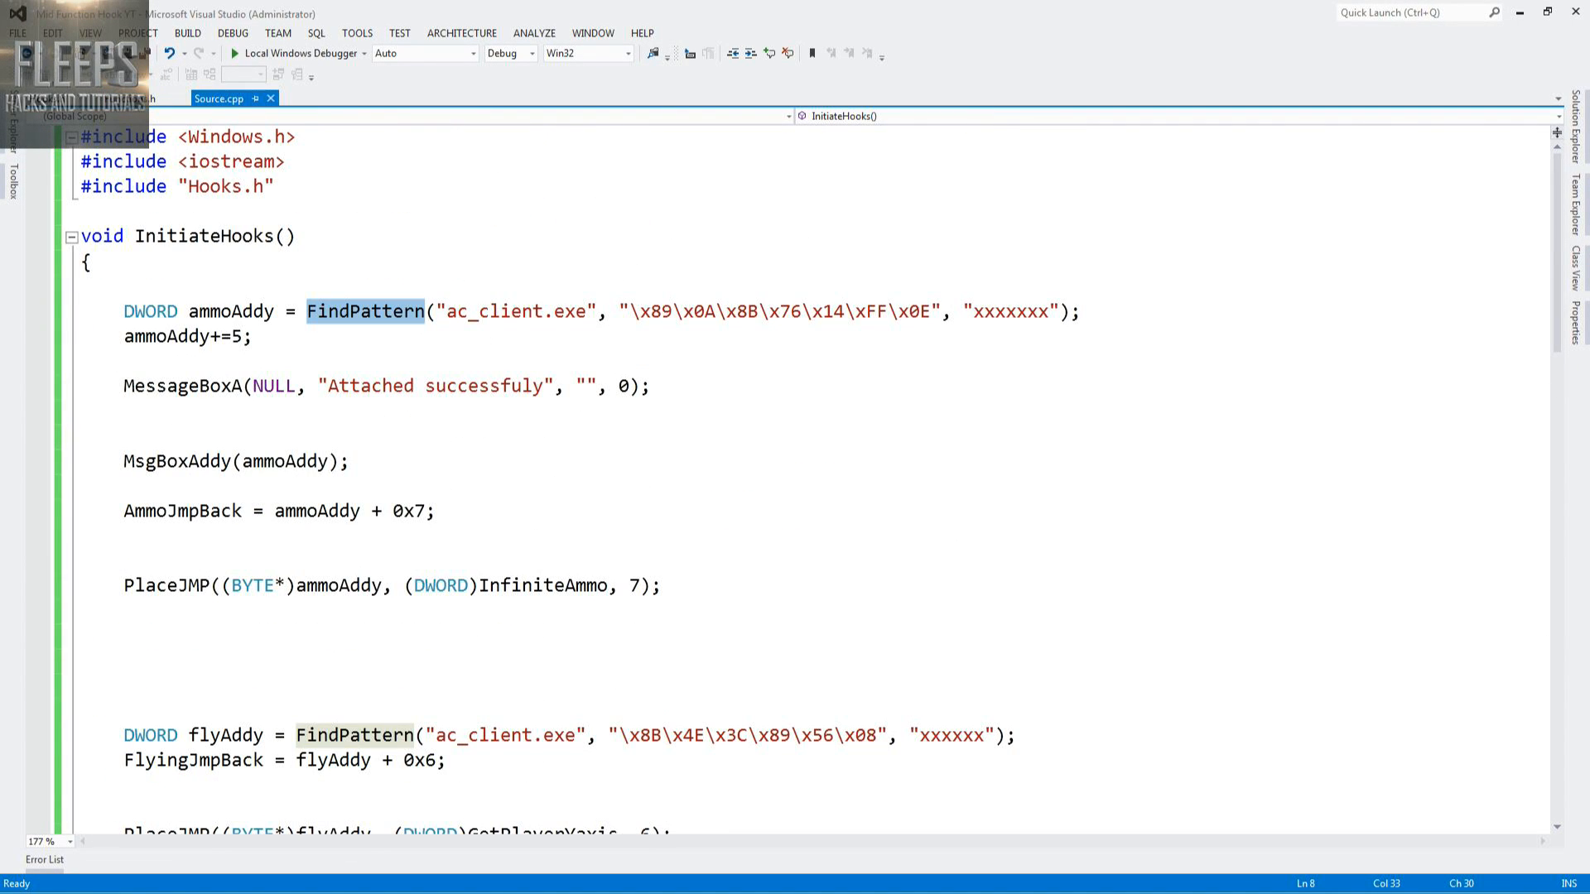
pyautogui.click(116, 394)
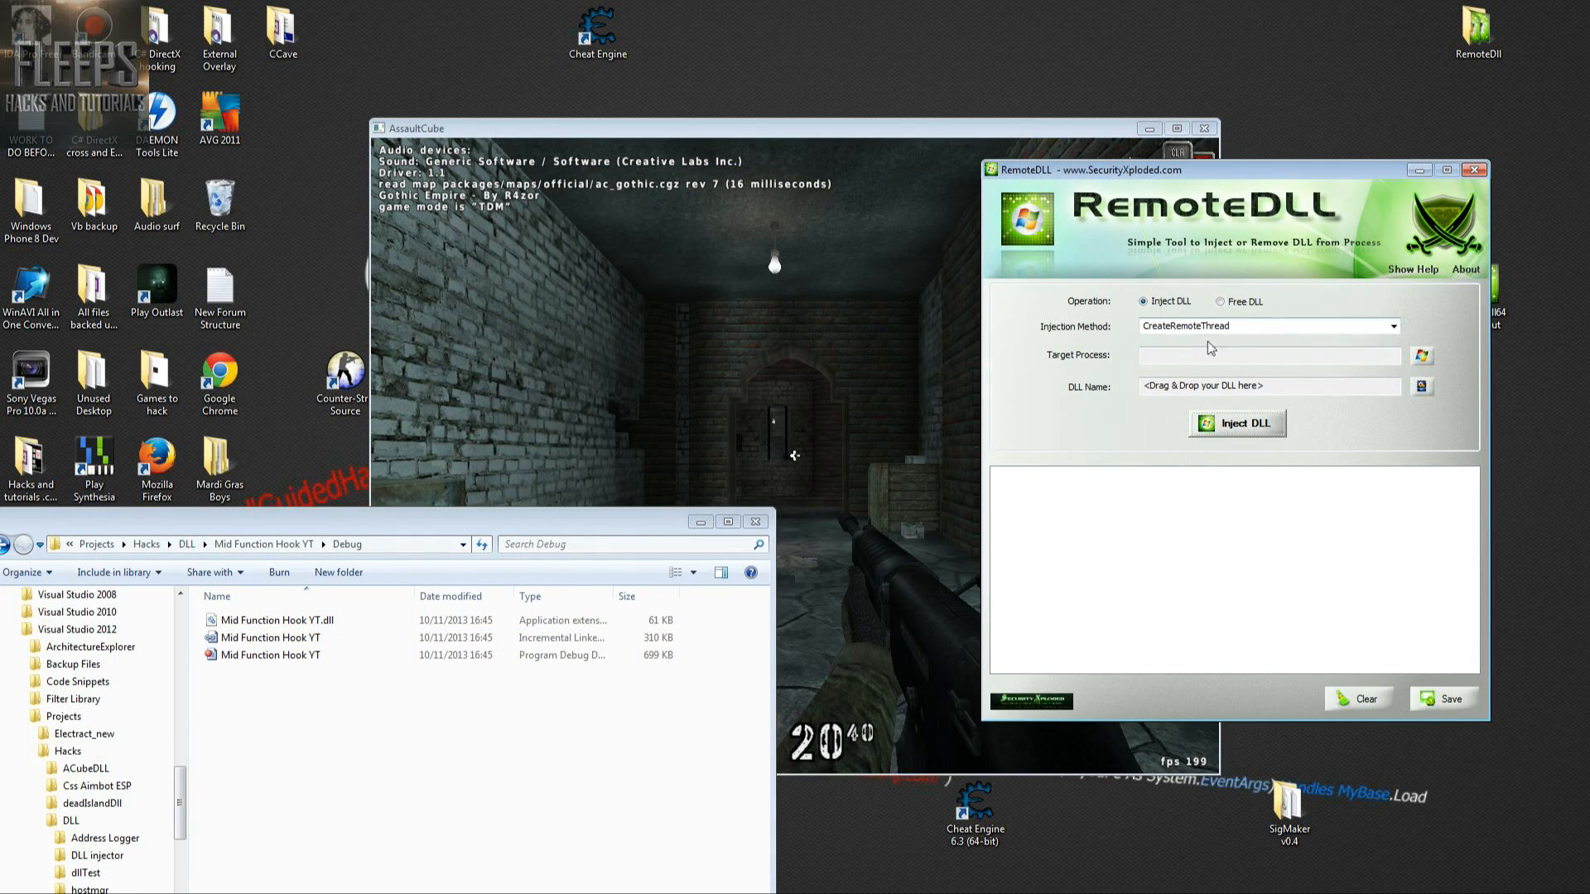
# - Load the rebuilt hook DLL into RemoteDLL, target Ac_client.exe, and inject it
pyautogui.click(276, 619)
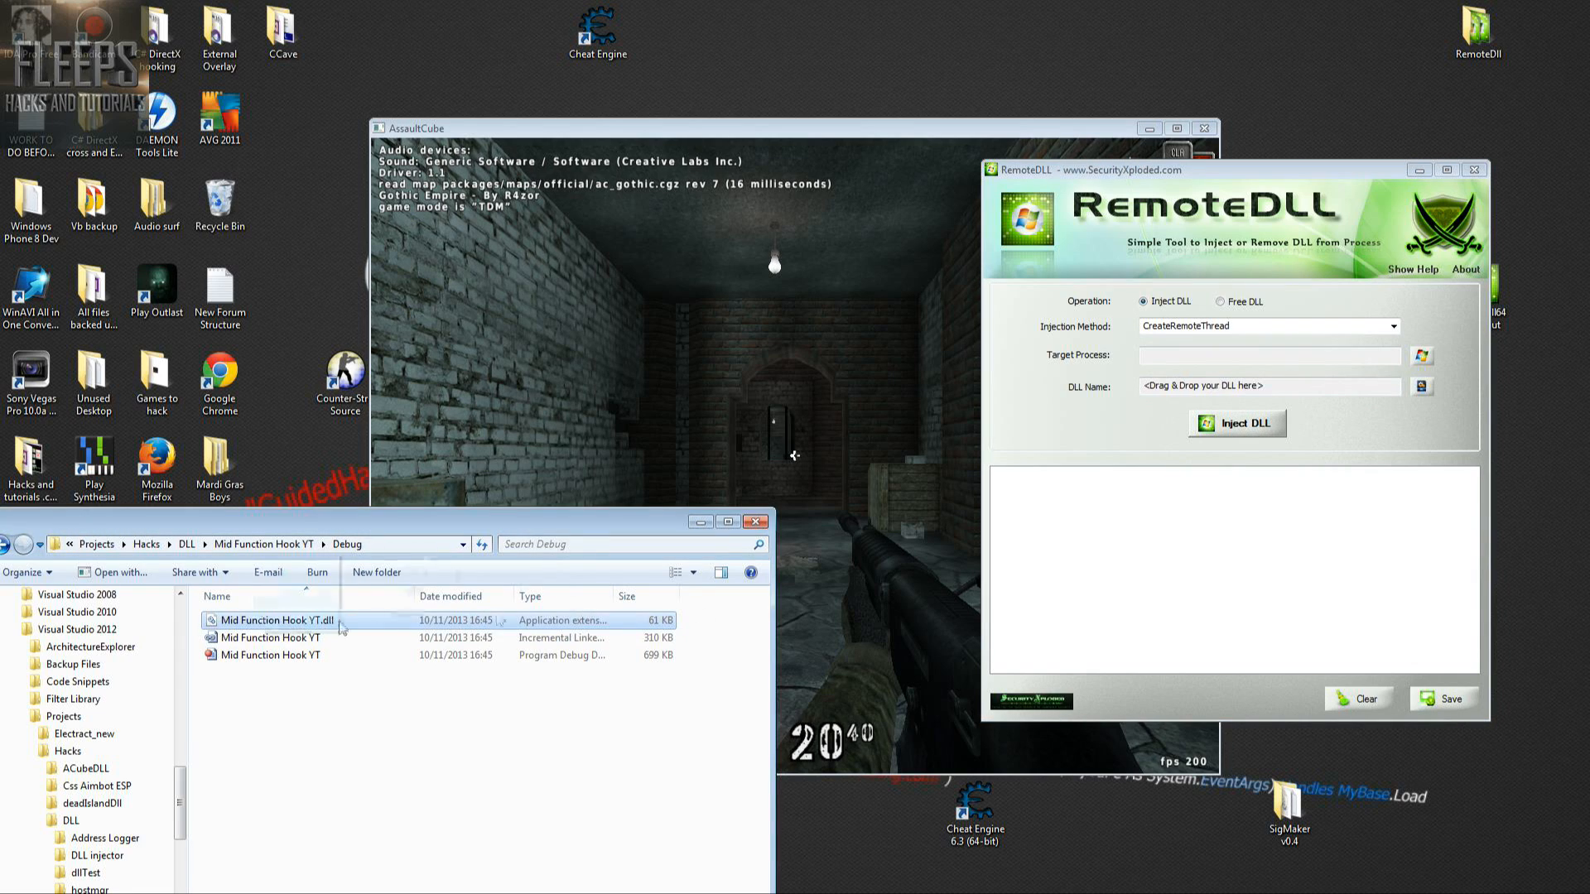
pyautogui.click(1421, 356)
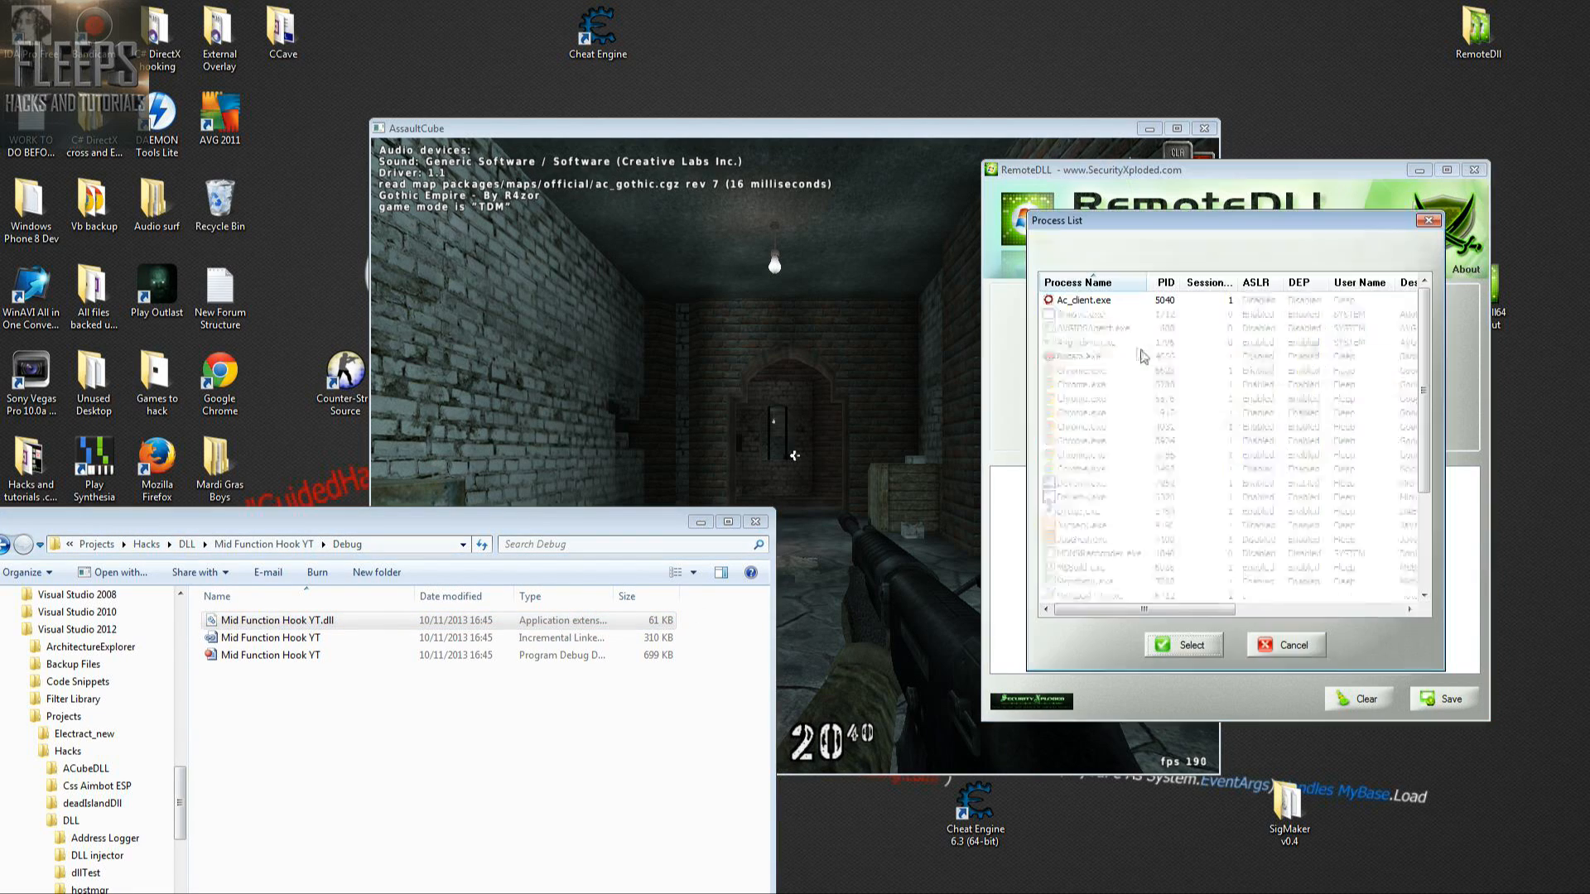
pyautogui.click(1183, 645)
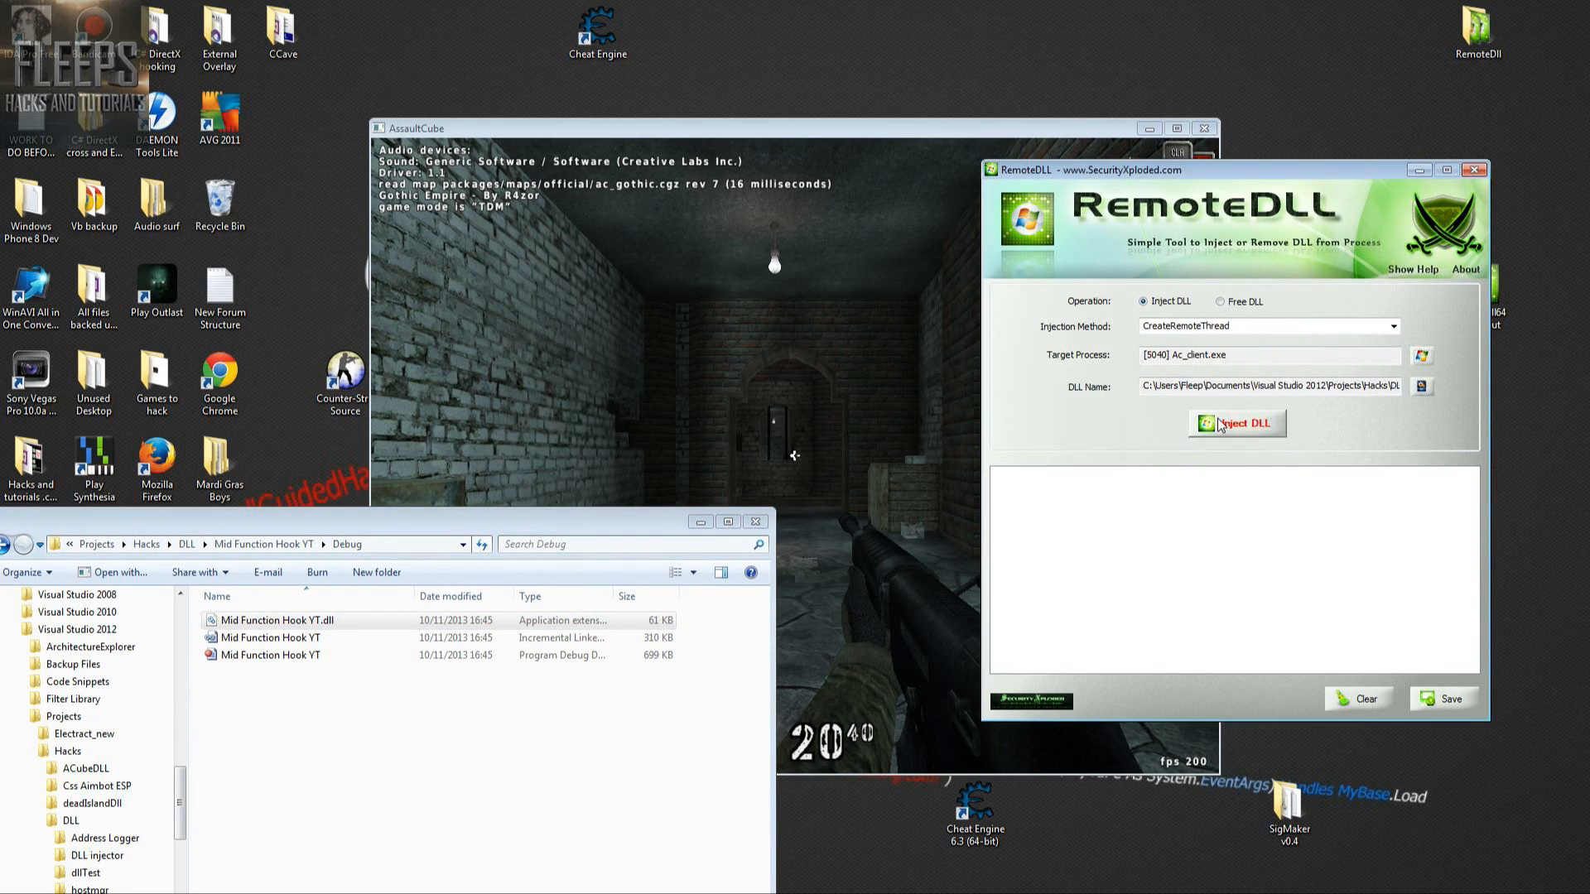
pyautogui.click(1236, 423)
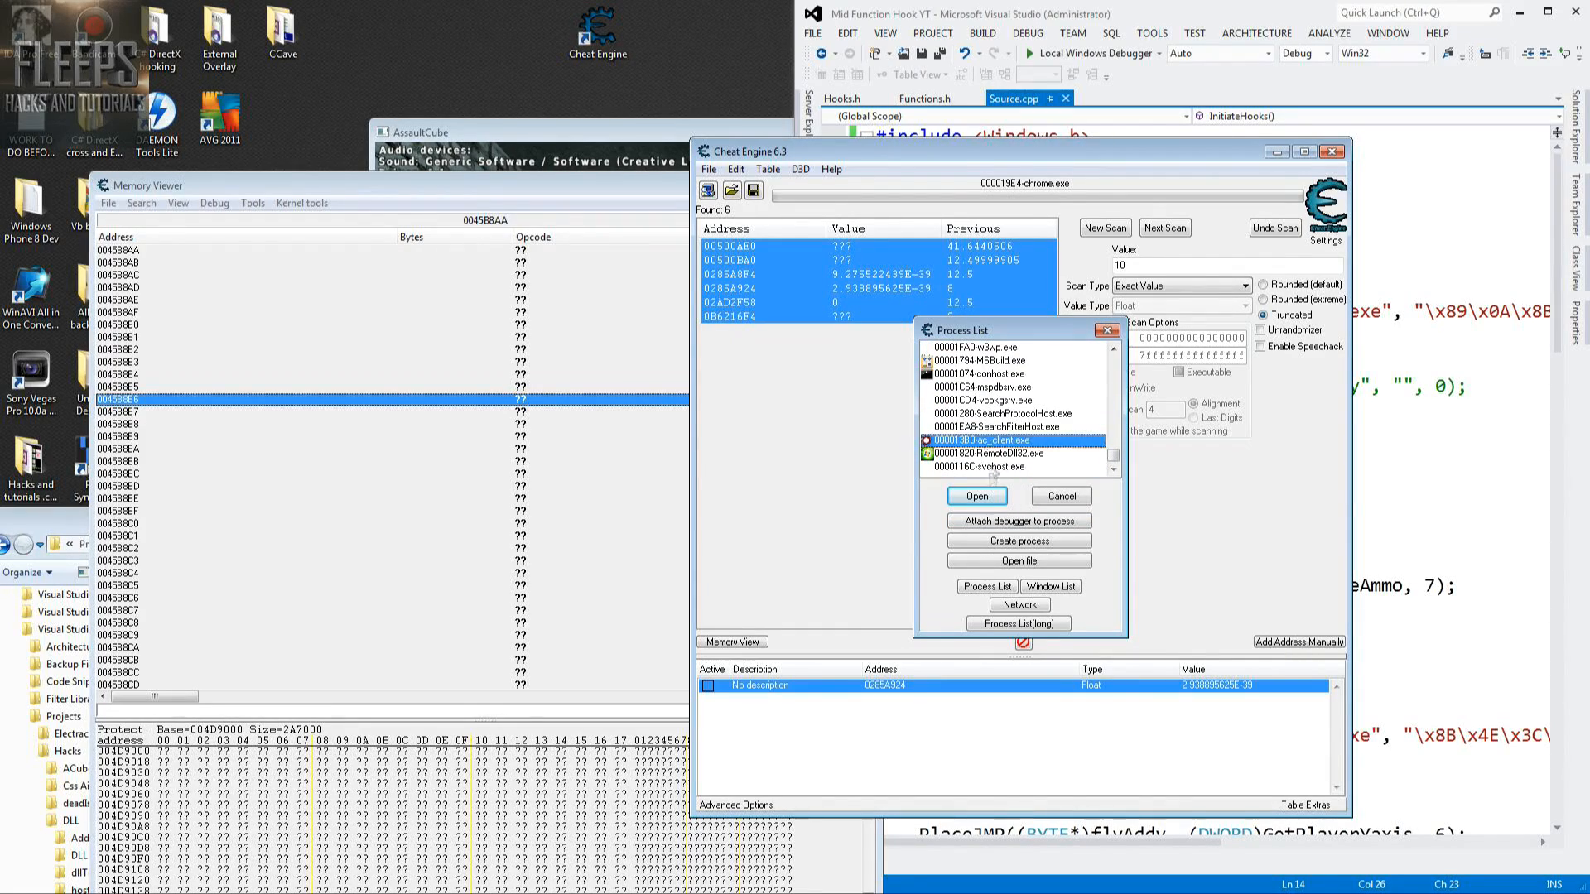
# - Attach Cheat Engine to ac_client.exe, keeping the current address list
pyautogui.click(975, 495)
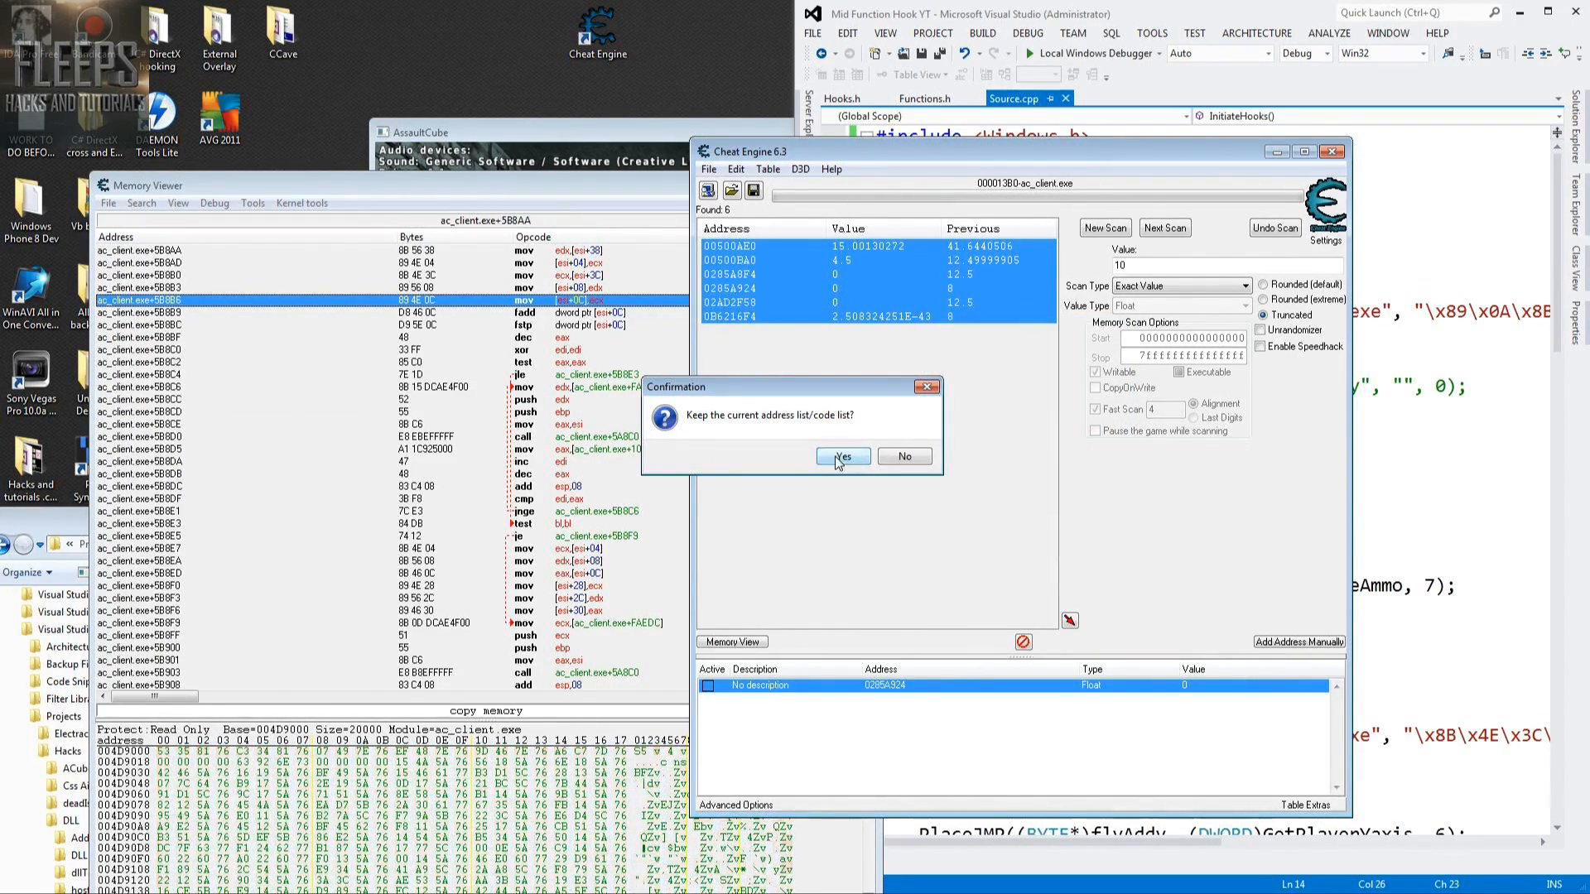
pyautogui.click(841, 455)
pyautogui.write('463279')
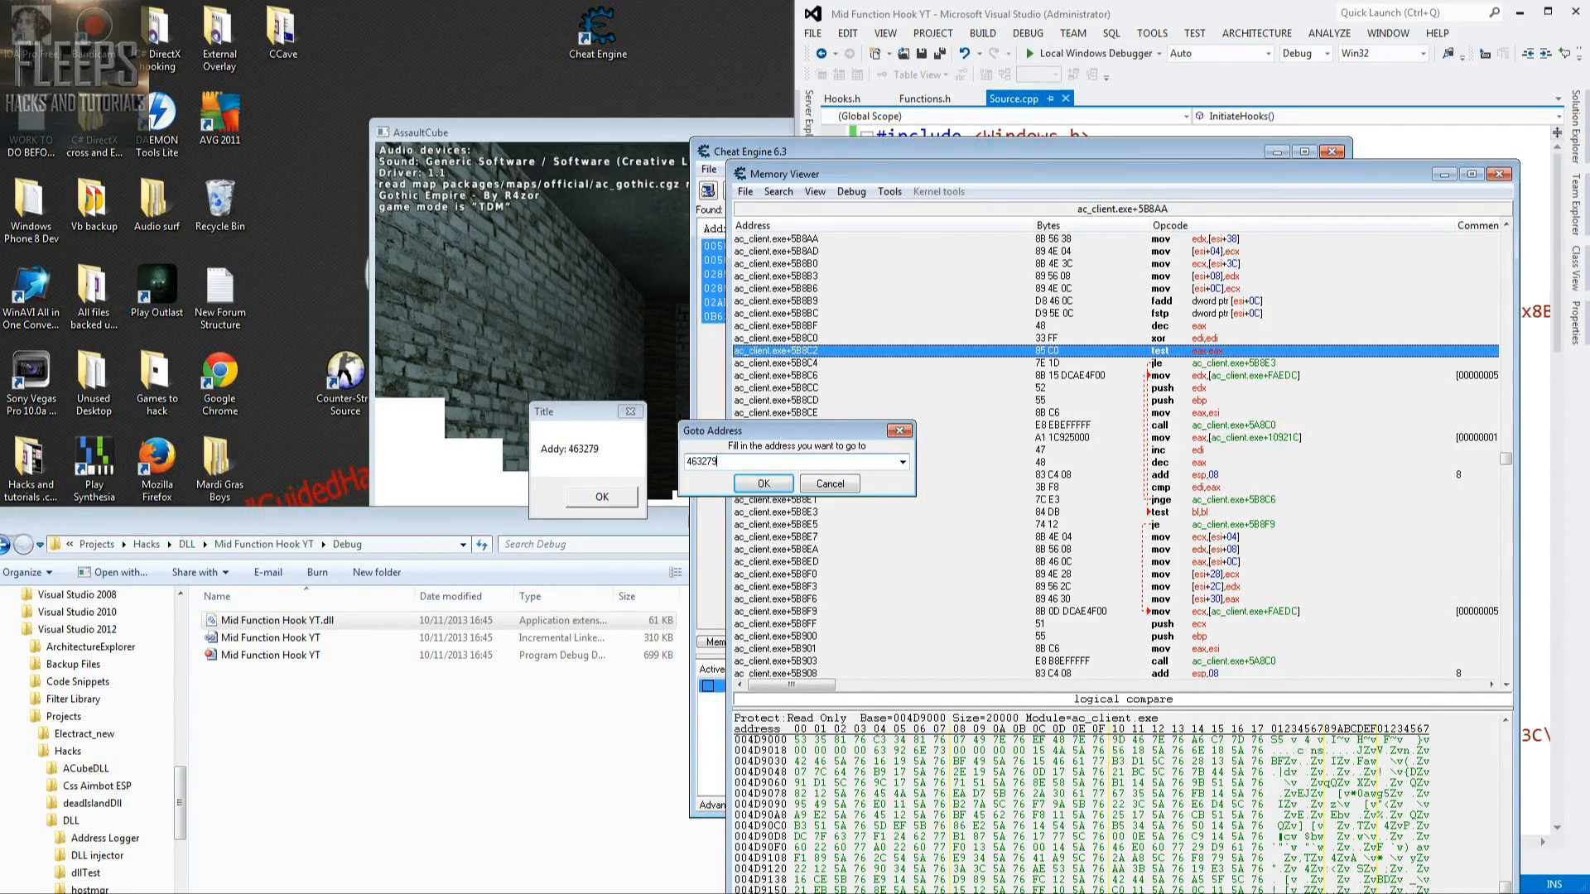
# - Jump the disassembly to 463279 and inspect the ammo-decreasing dec [esi] instruction
pyautogui.click(762, 483)
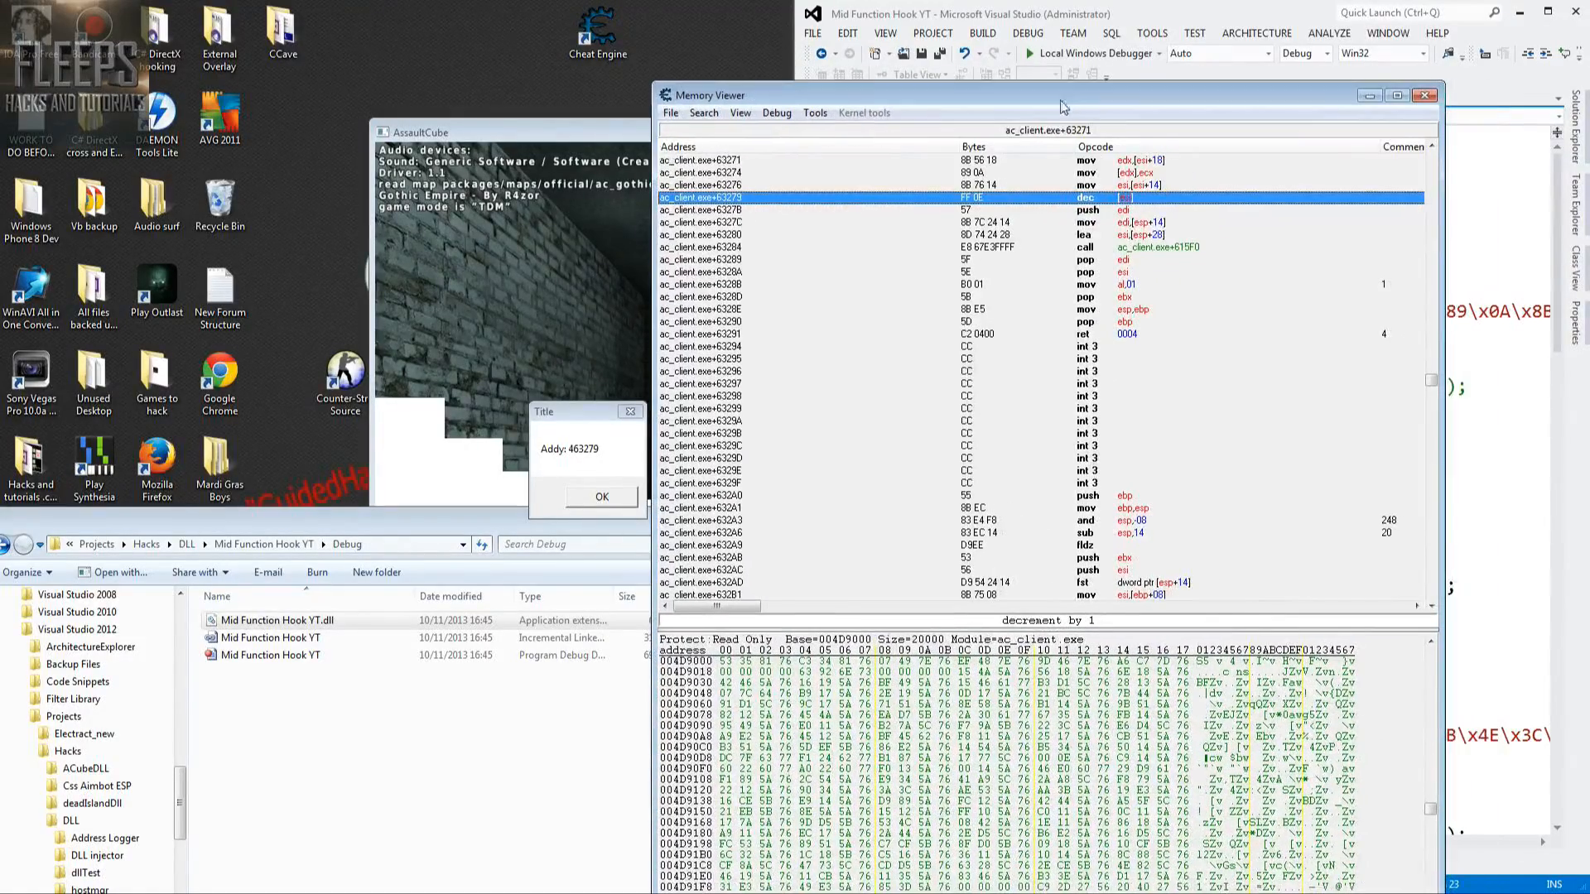
pyautogui.moveTo(1255, 578)
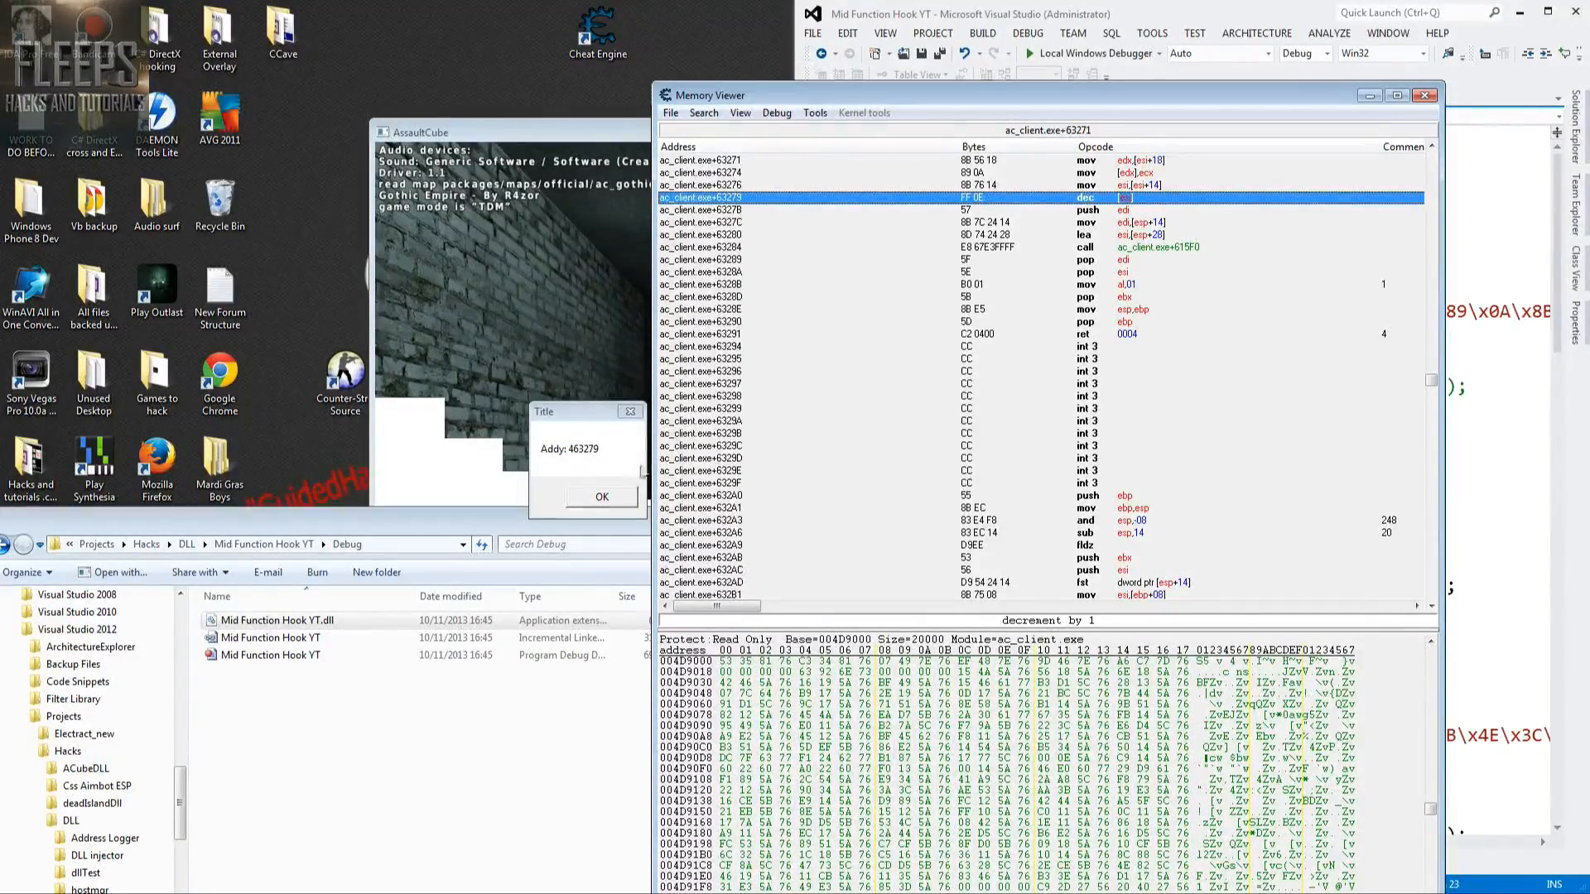
pyautogui.click(600, 497)
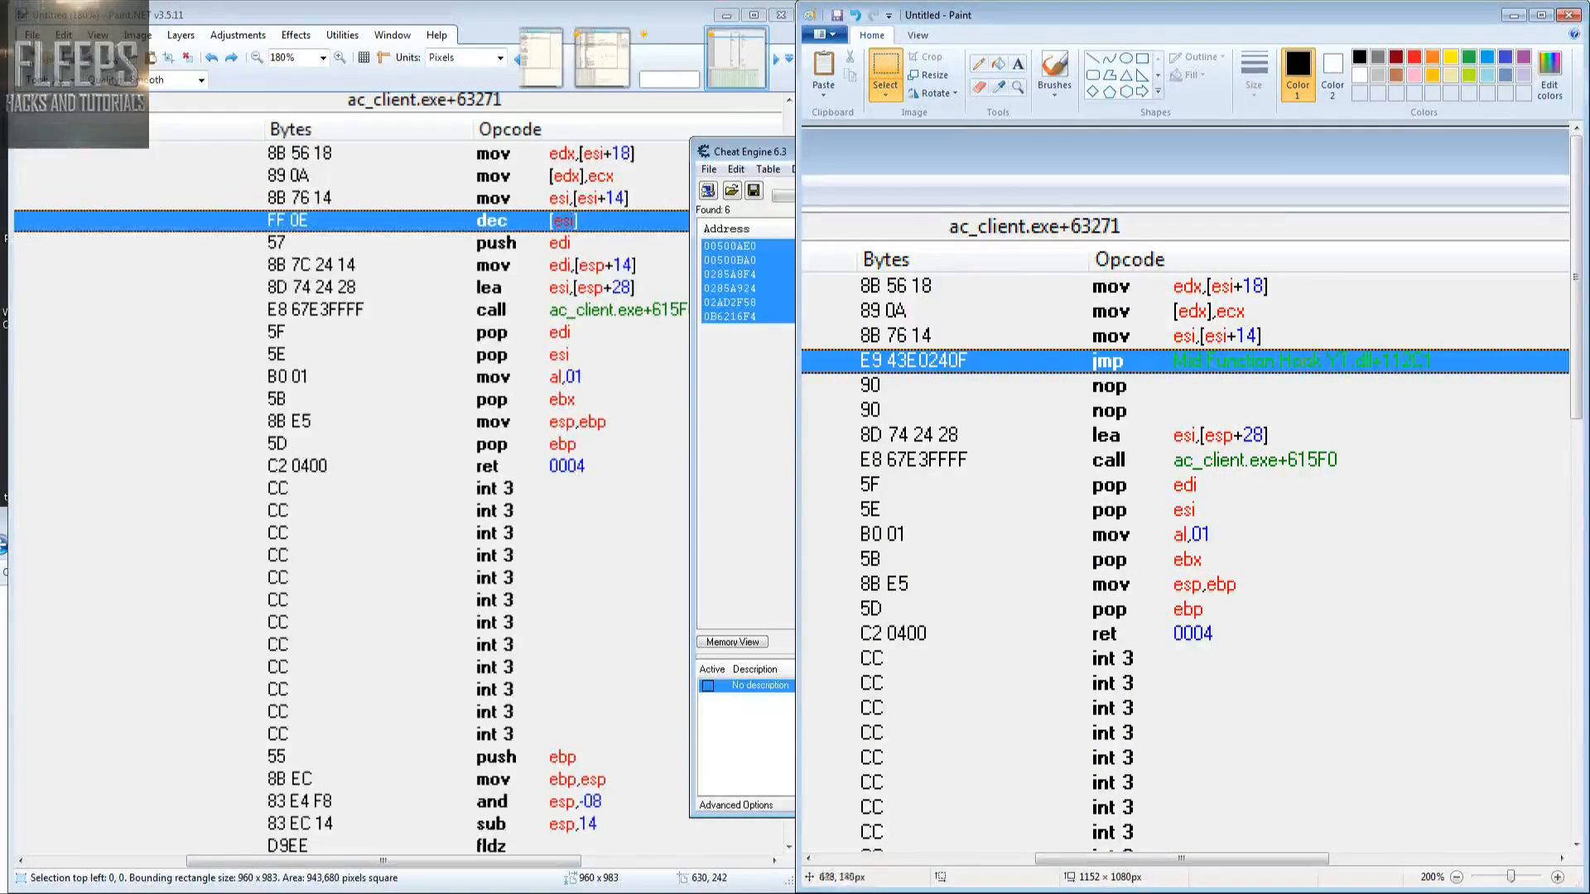
pyautogui.moveTo(1076, 419)
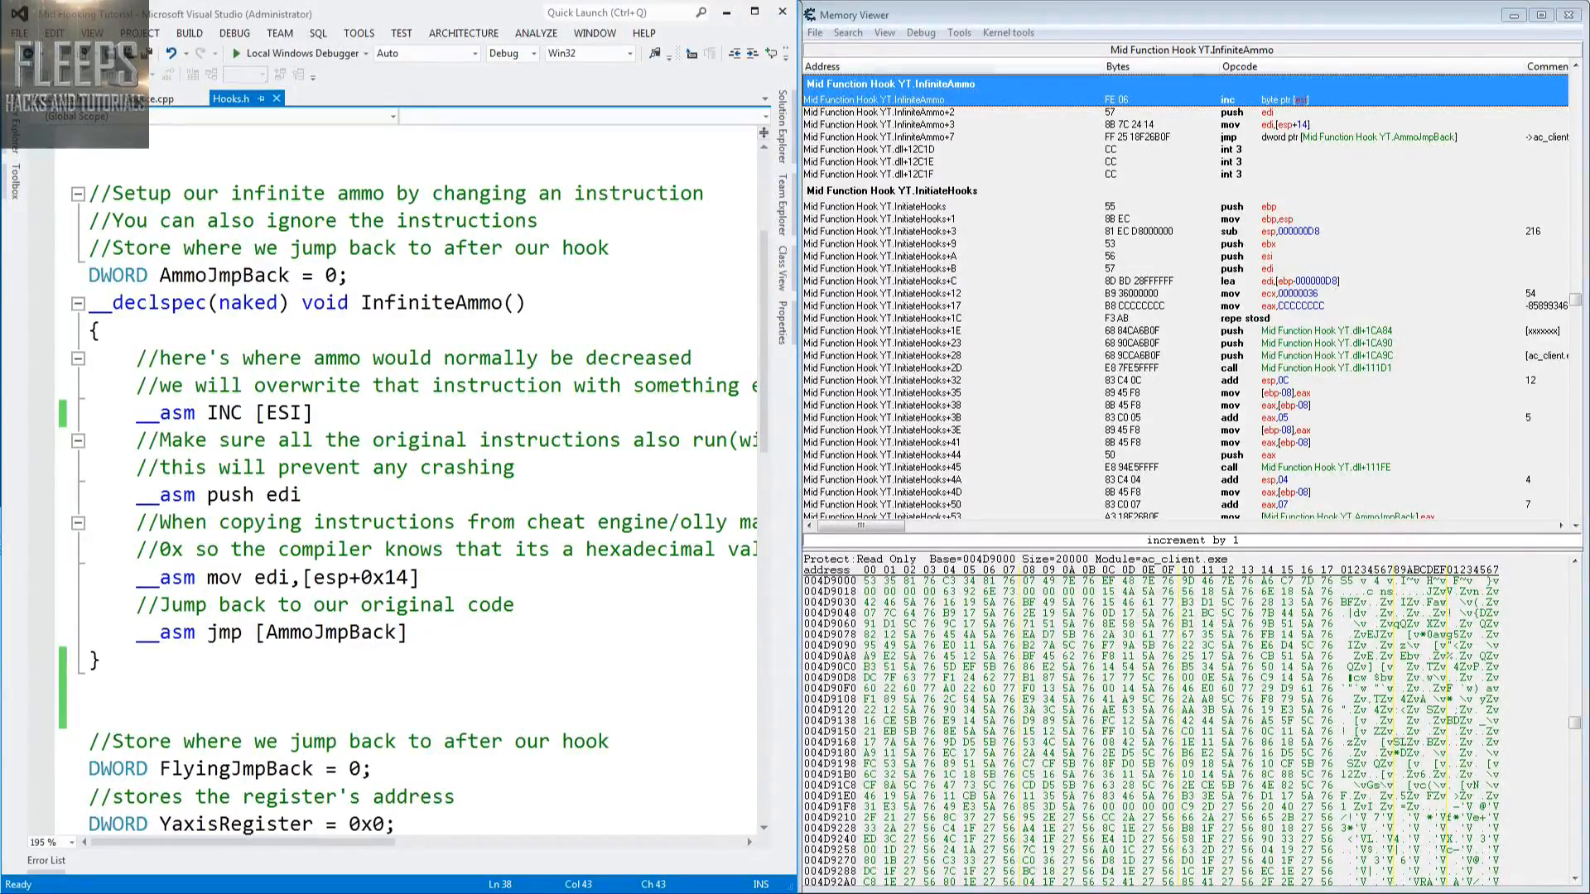
# - Compare InfiniteAmmo in Hooks.h with its disassembly, then return to ac_client.exe+63265
pyautogui.click(223, 412)
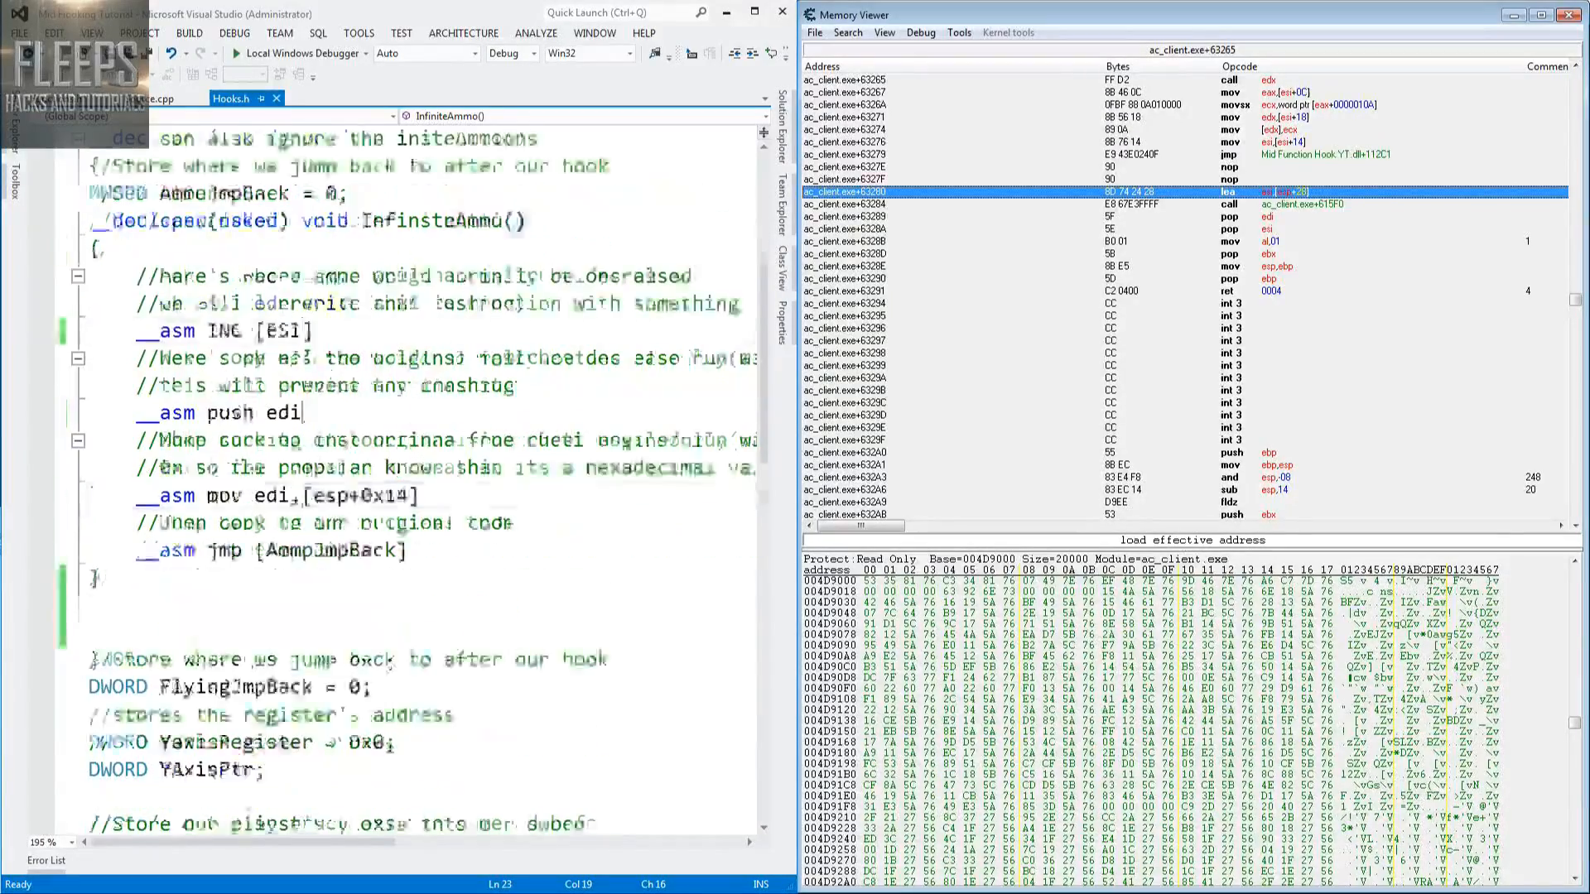
# - Scroll Hooks.h down to the GetPlayerYaxis hook function
pyautogui.scroll(-3)
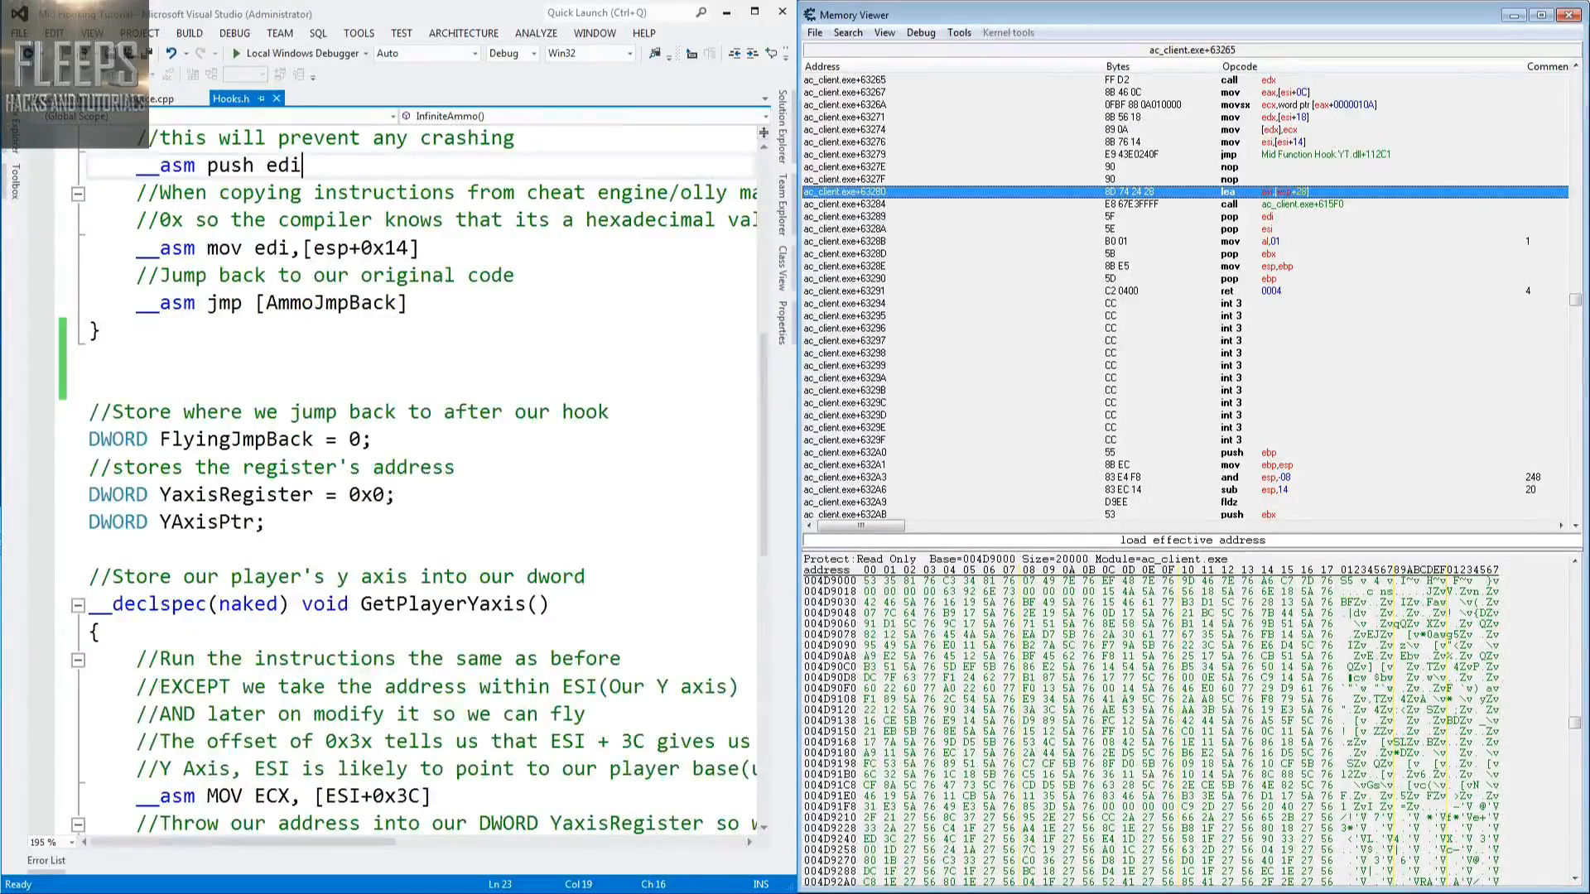
pyautogui.scroll(-3)
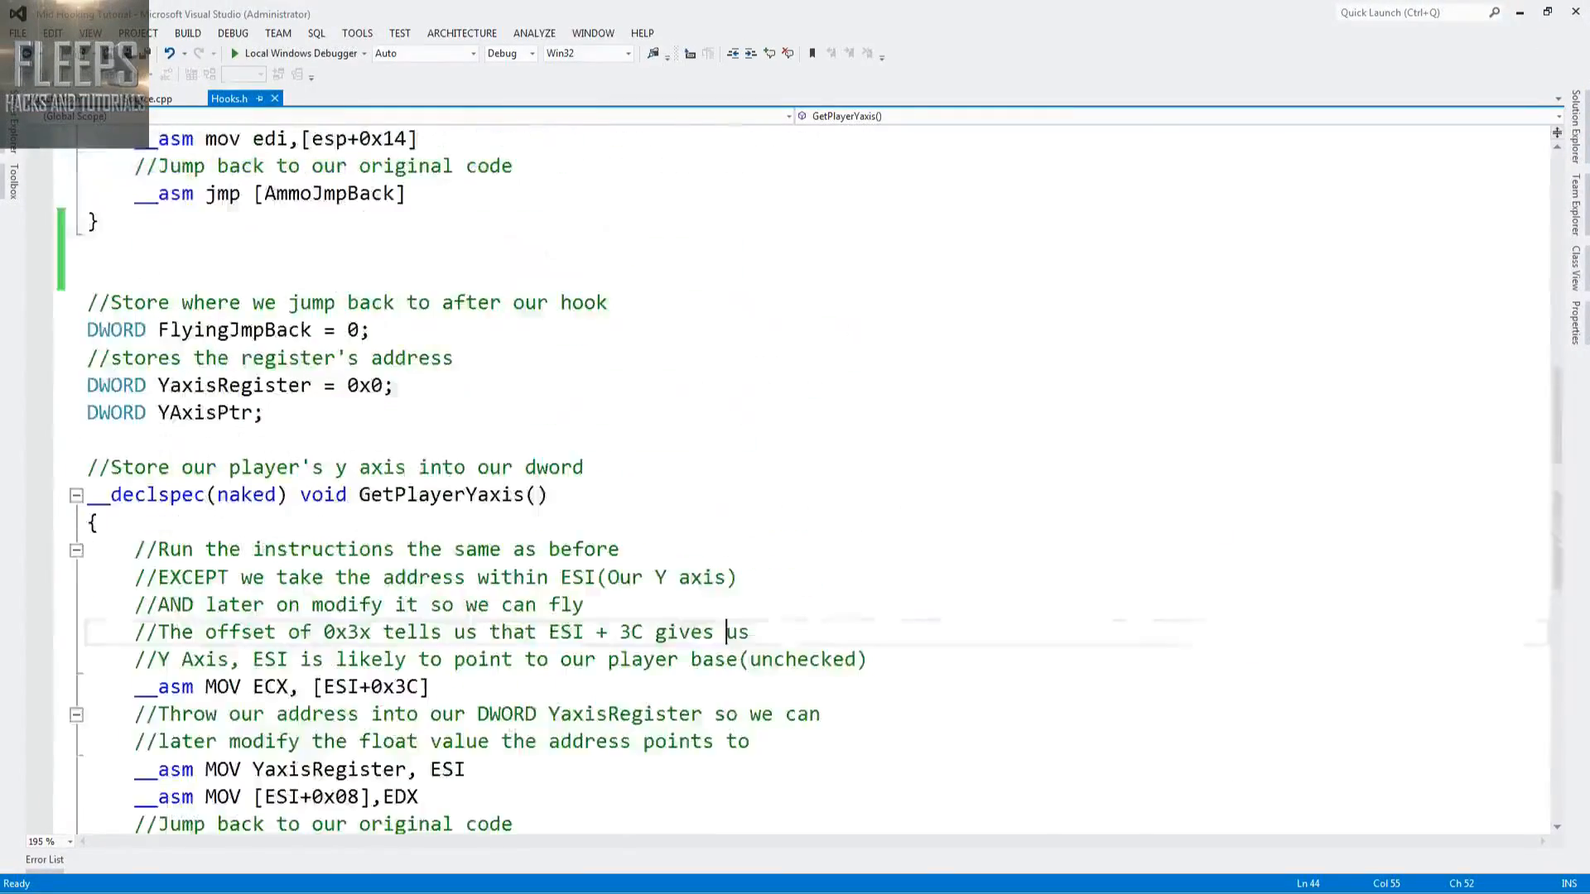
pyautogui.click(157, 98)
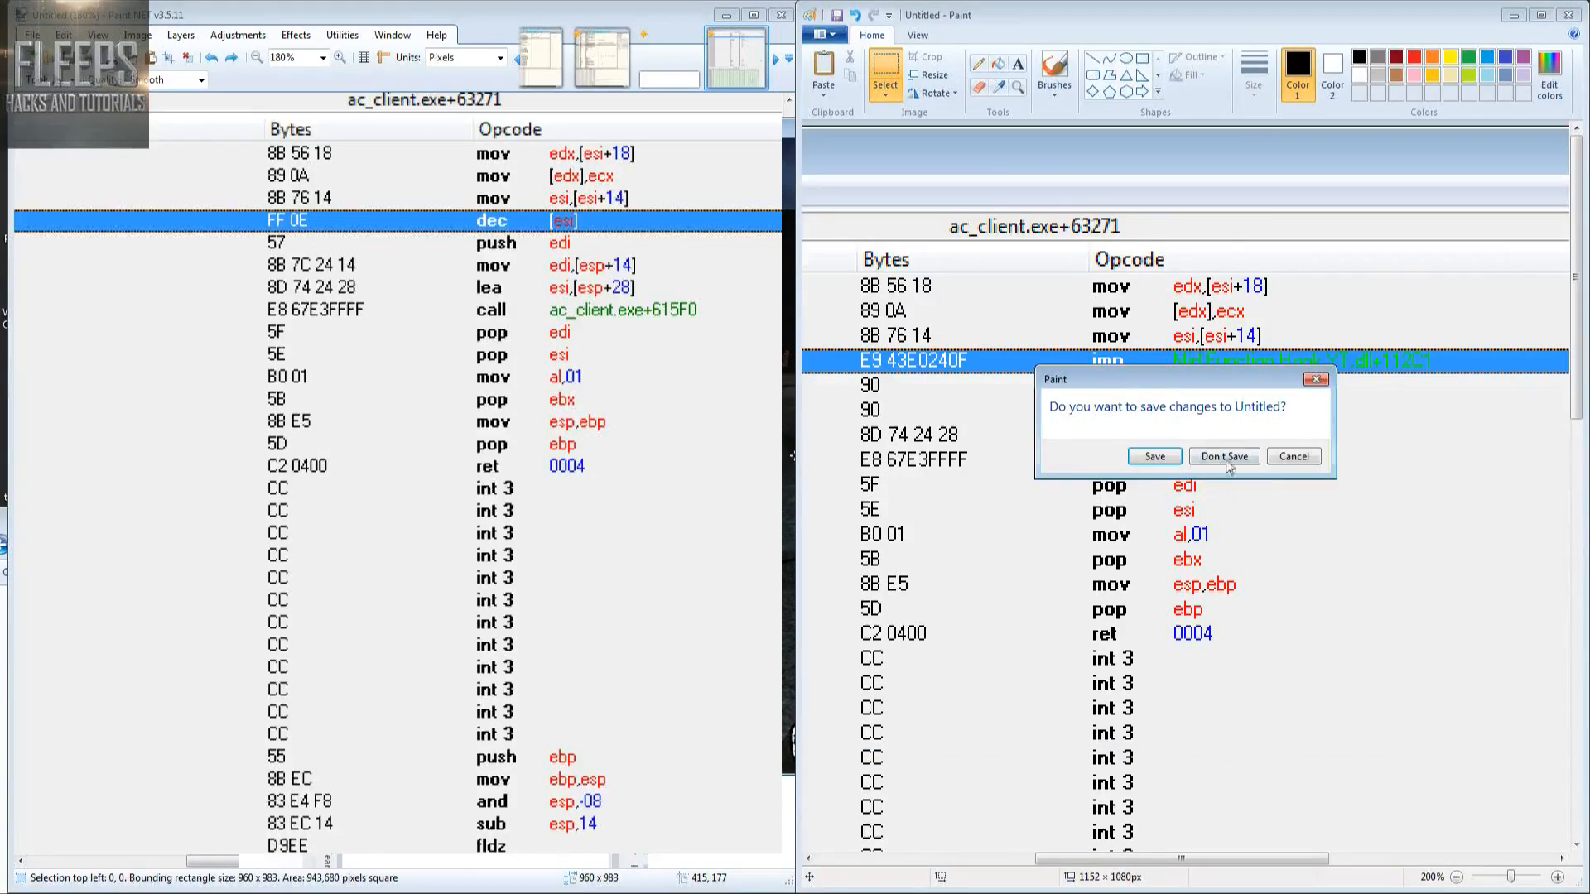
# - Discard the untitled comparison image and close Paint
pyautogui.click(1222, 455)
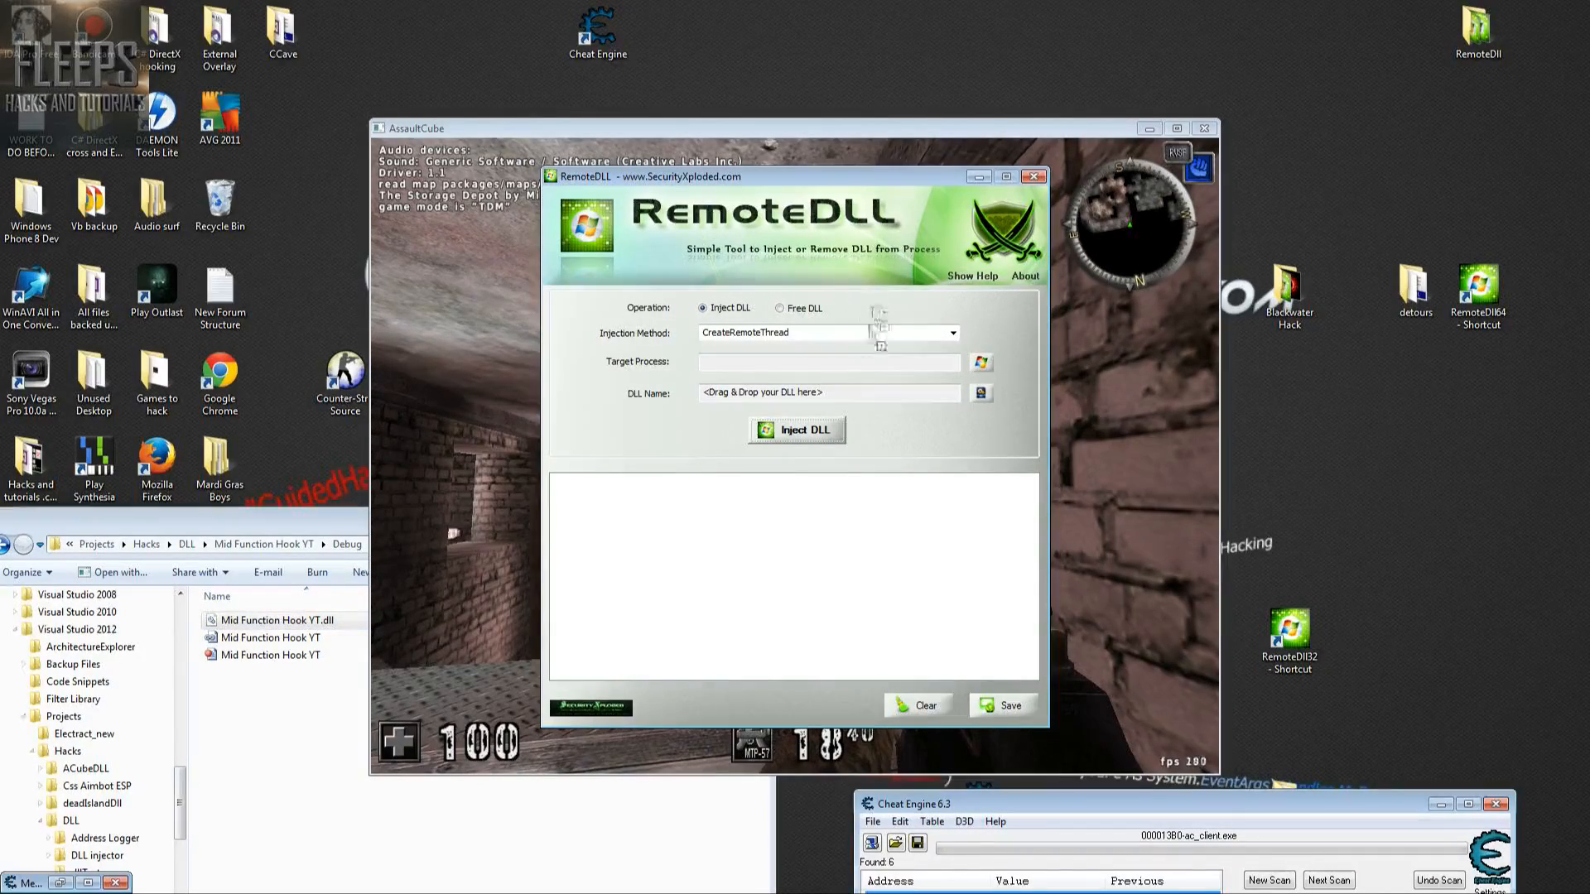
# - Choose the new Ac_client.exe (PID 6436) as RemoteDLL's target process
pyautogui.click(979, 362)
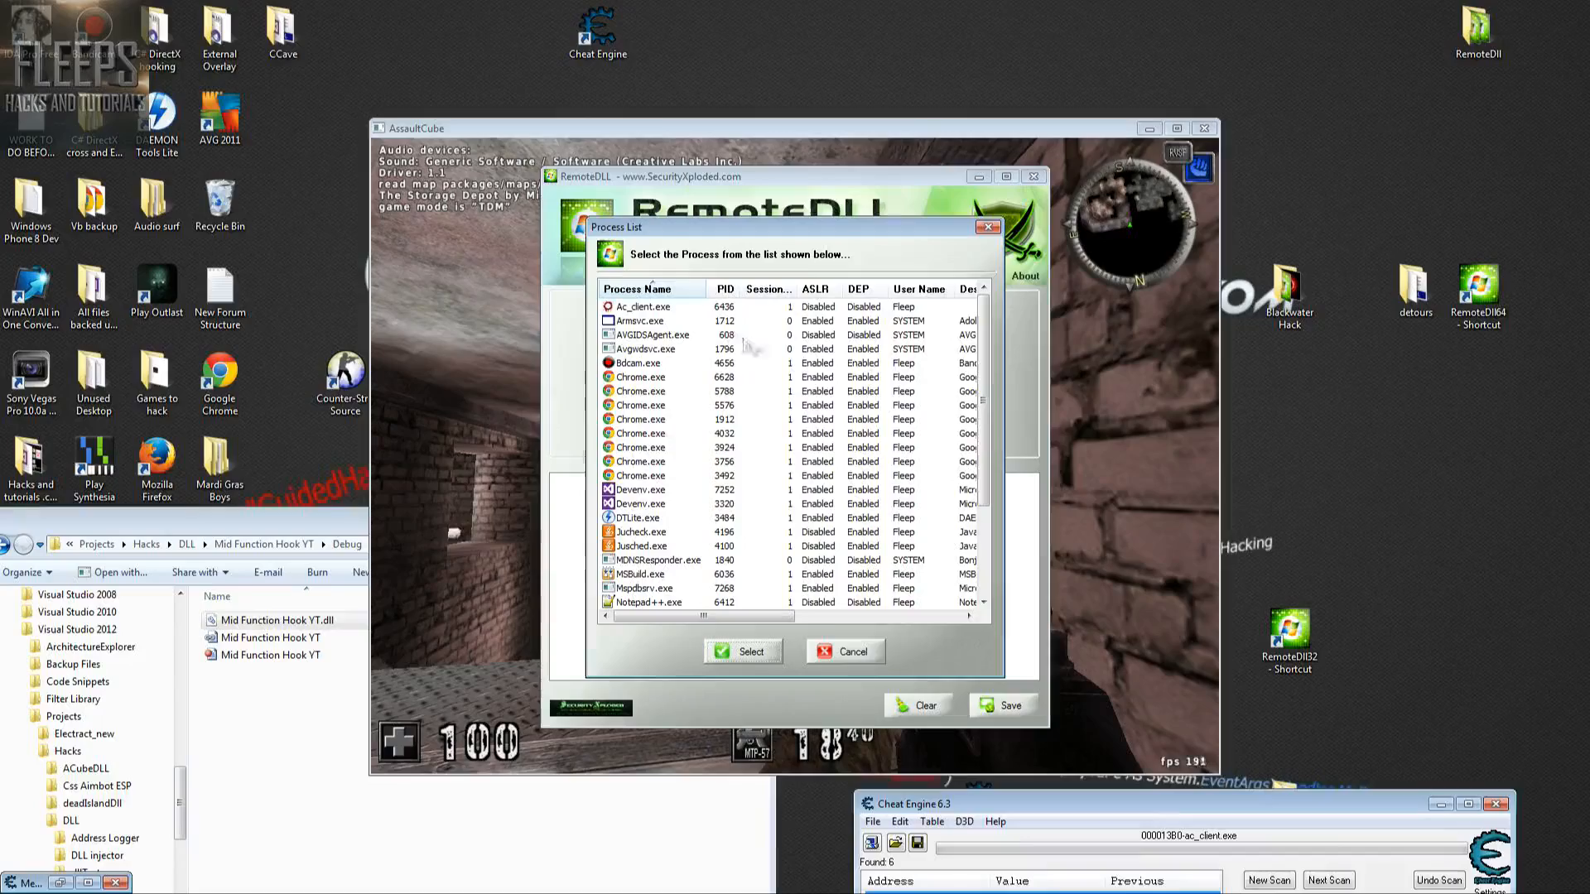
pyautogui.click(742, 650)
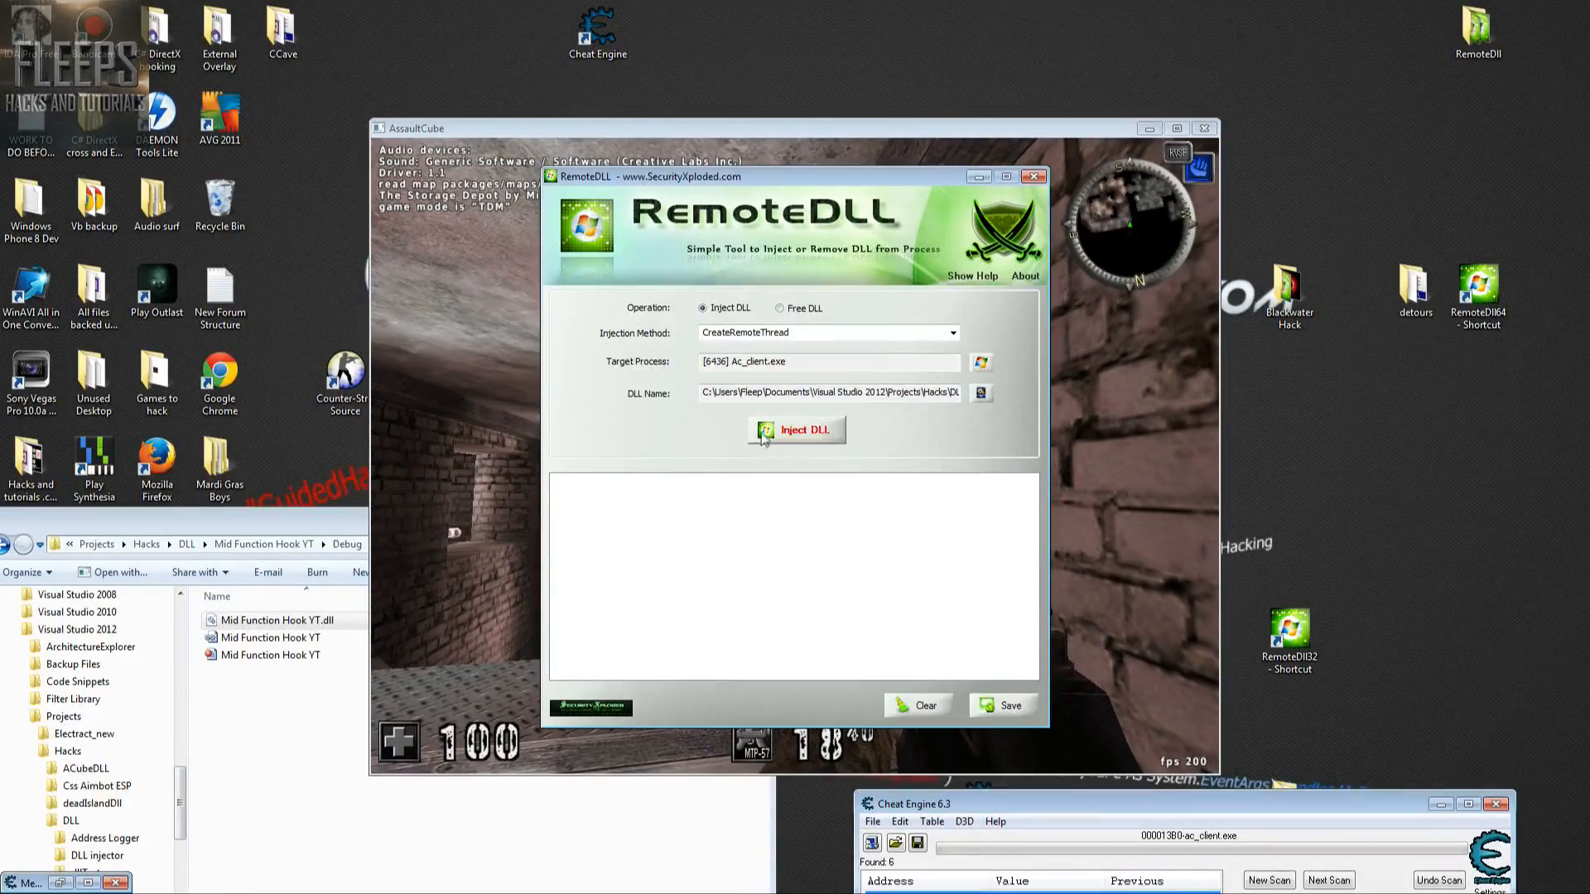